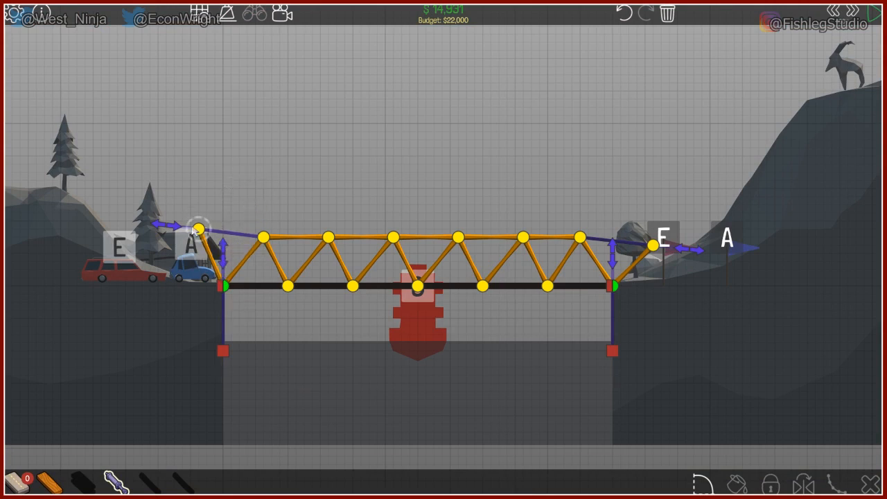
{"action": "mouse_move", "coordinate": [159, 370]}
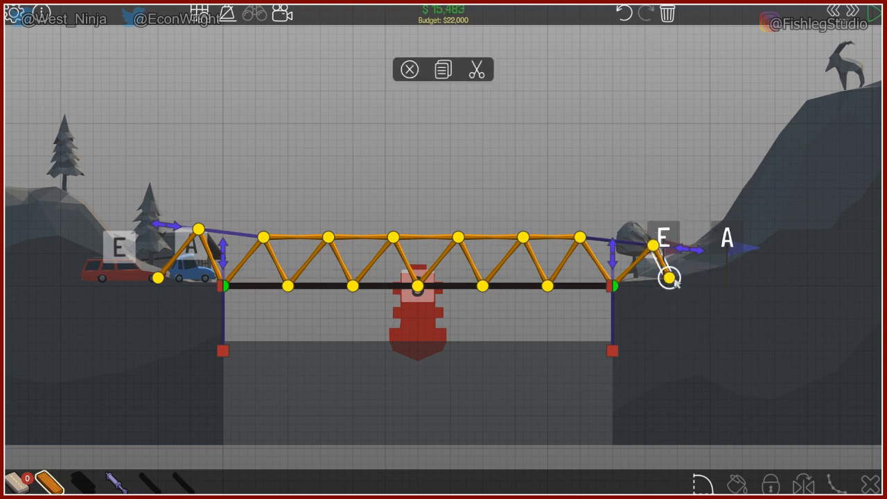
- Delete the selected approach pieces at the bridge ends
{"action": "key", "text": "space"}
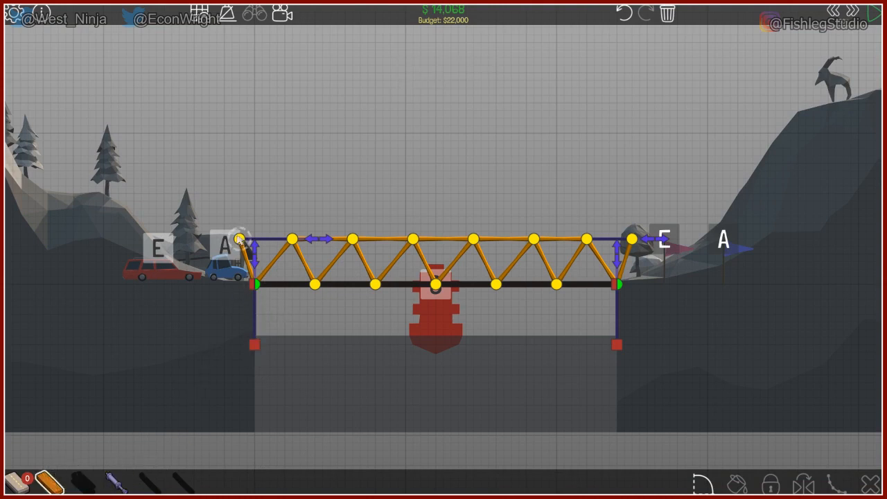
- Select all bridge pieces between the banks and delete the entire structure
{"action": "left_click", "coordinate": [238, 239]}
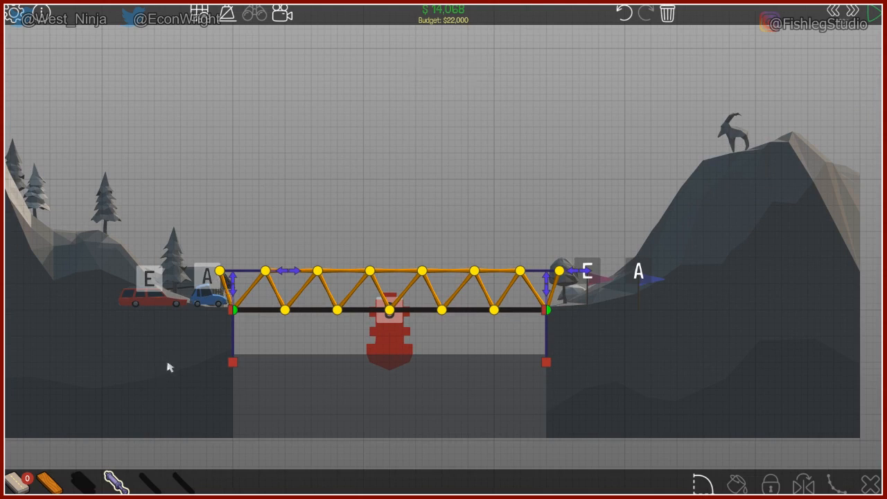
{"action": "mouse_move", "coordinate": [282, 324]}
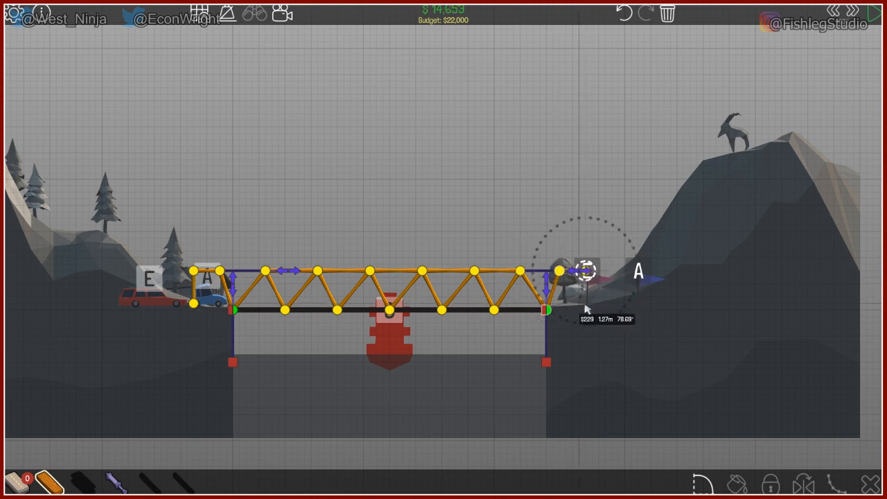
{"action": "left_click", "coordinate": [585, 284]}
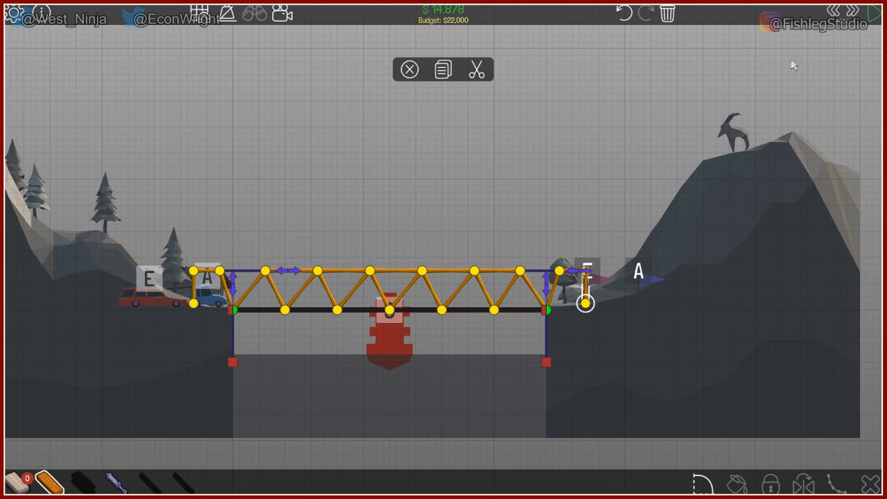
{"action": "key", "text": "space"}
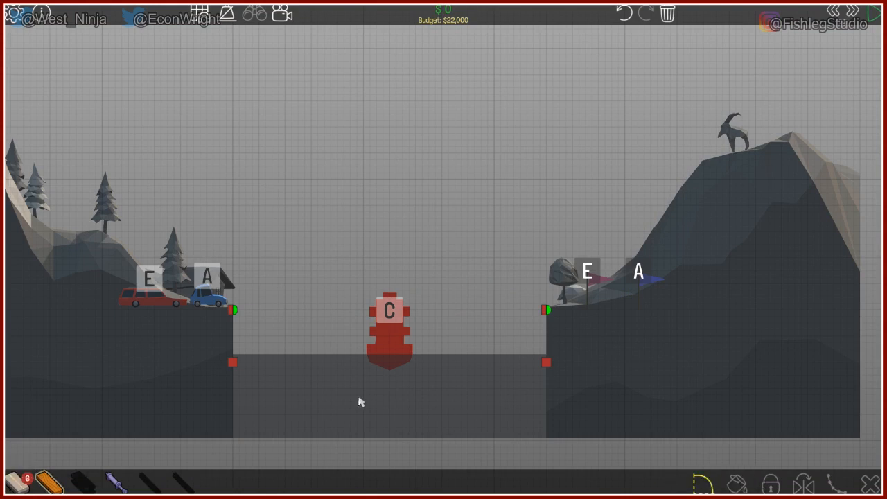
- Drag road segments from the left bank anchor across the channel to the right anchor
{"action": "left_click_drag", "start_coordinate": [235, 311], "coordinate": [547, 311]}
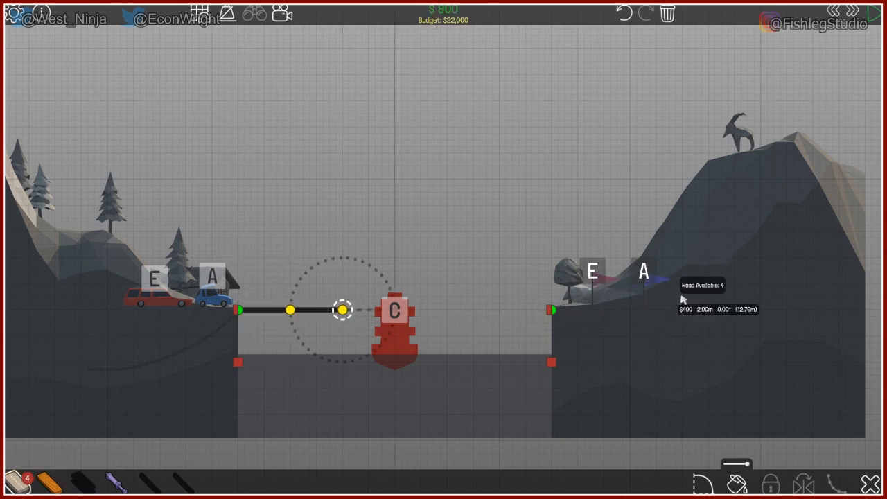
{"action": "left_click_drag", "start_coordinate": [343, 310], "coordinate": [552, 310]}
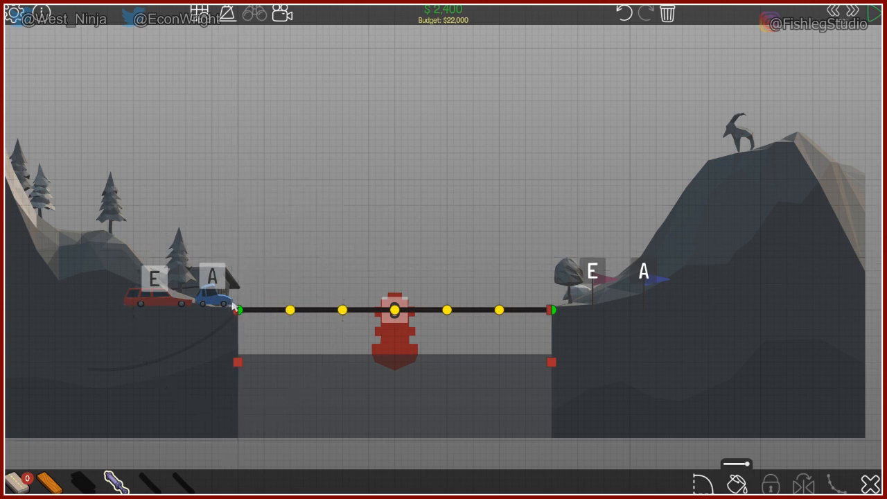
{"action": "mouse_move", "coordinate": [243, 259]}
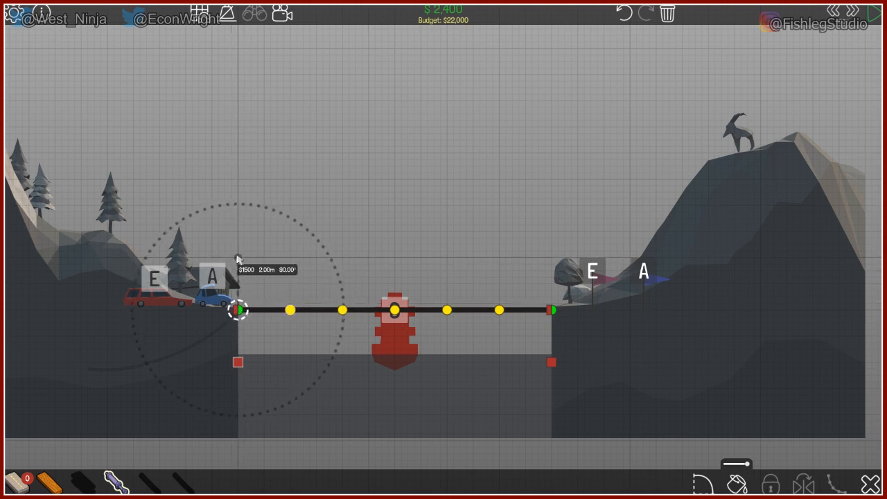
- Draw a vertical support post up from the left bank anchor
{"action": "left_click_drag", "start_coordinate": [238, 310], "coordinate": [239, 257]}
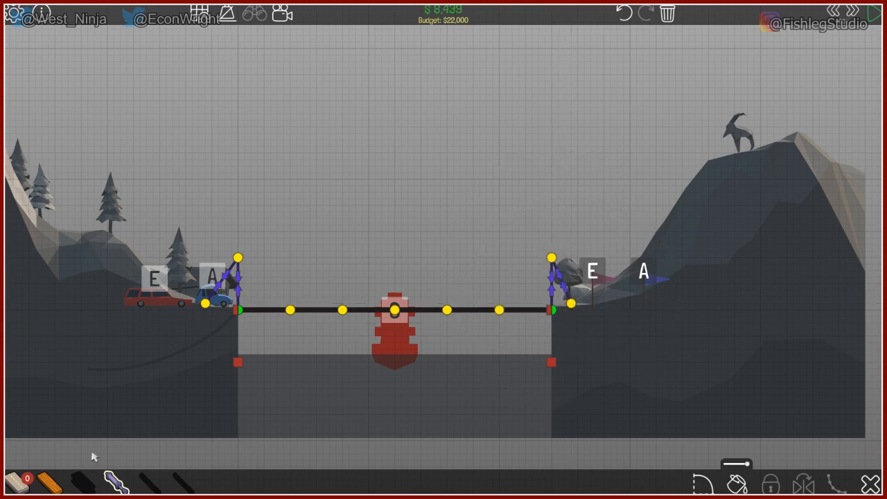
{"action": "mouse_move", "coordinate": [208, 355]}
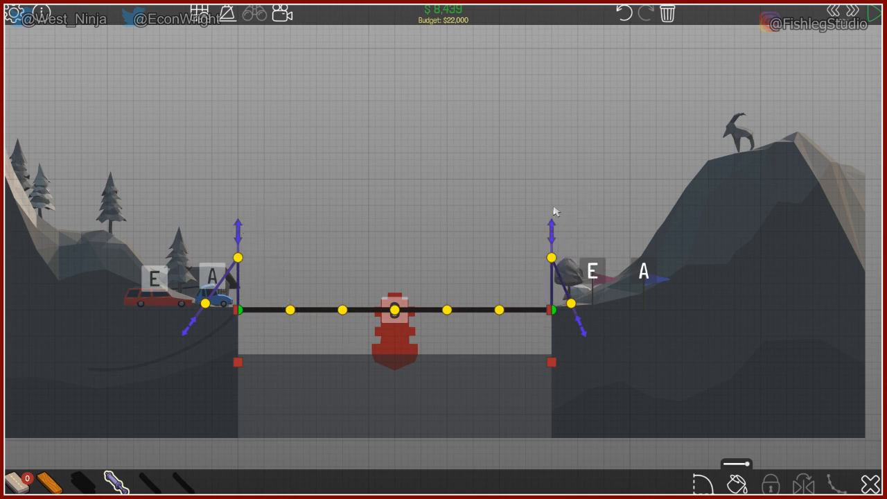
{"action": "mouse_move", "coordinate": [555, 238]}
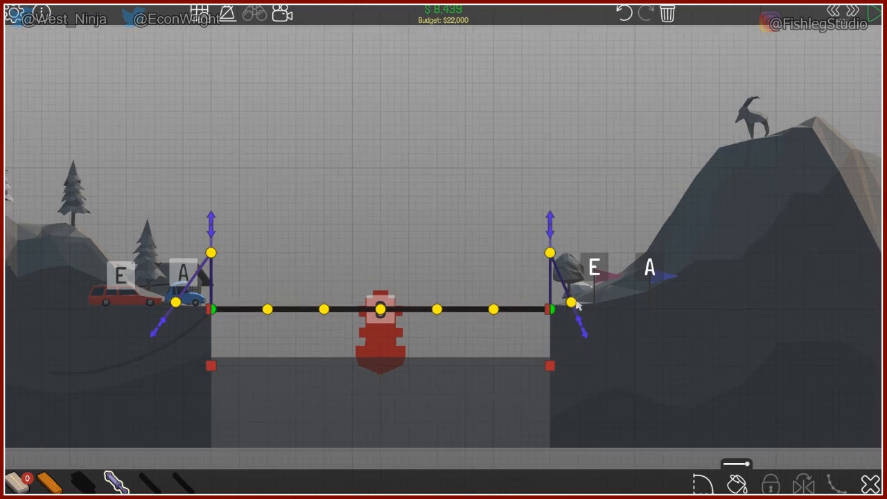
{"action": "mouse_move", "coordinate": [585, 339]}
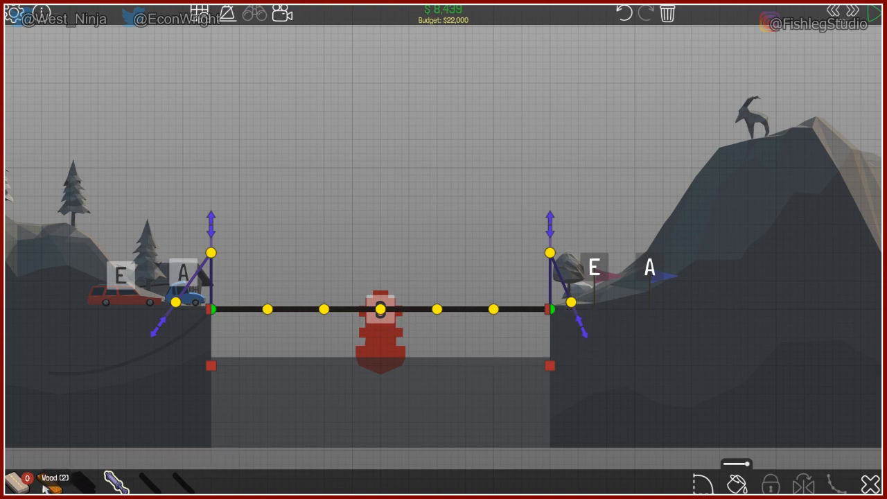
- Switch to Wood and add zigzag truss members above the road deck
{"action": "left_click", "coordinate": [174, 302]}
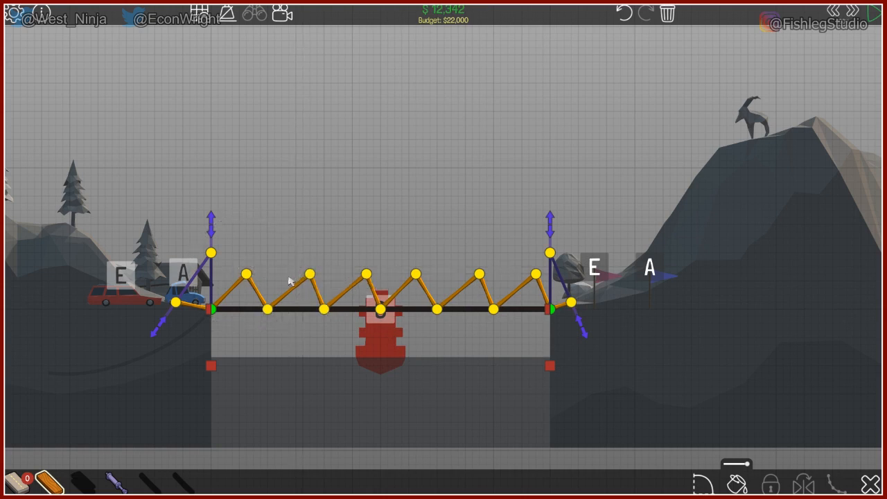
{"action": "left_click", "coordinate": [294, 272]}
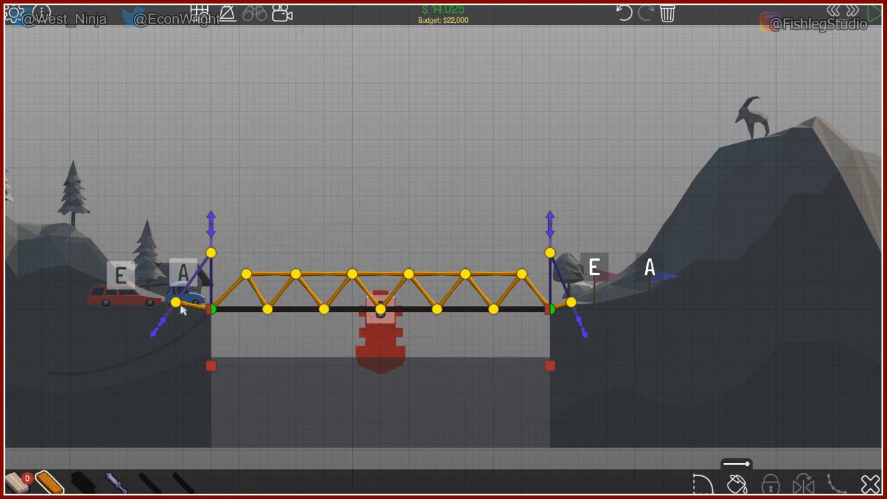
- Split the deck joint at the right bank and tie the truss end into the post
{"action": "left_click", "coordinate": [181, 302]}
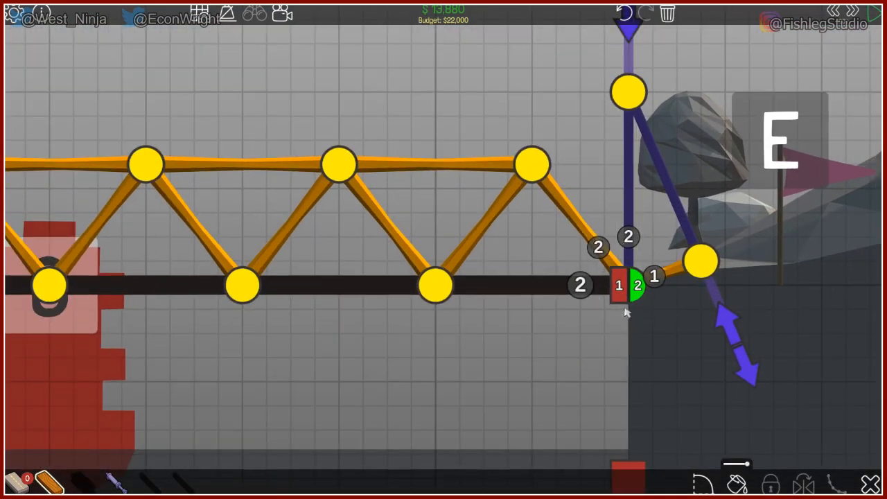
{"action": "left_click", "coordinate": [627, 284]}
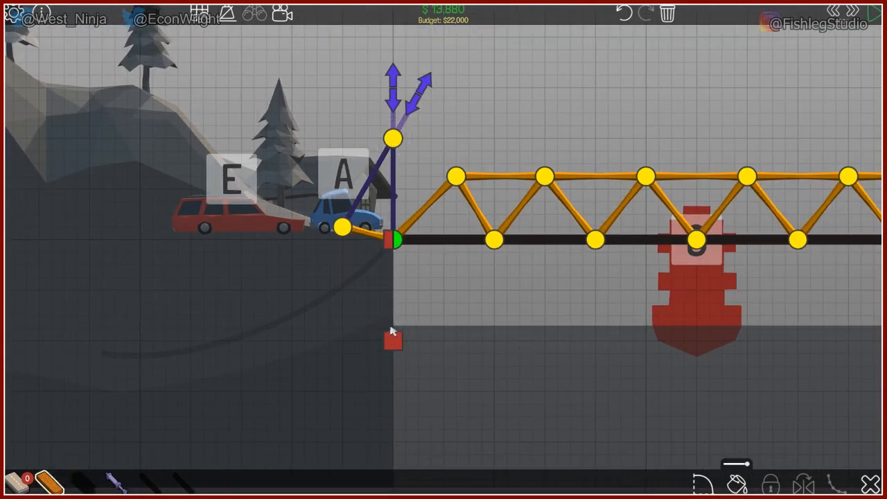
{"action": "mouse_move", "coordinate": [186, 407]}
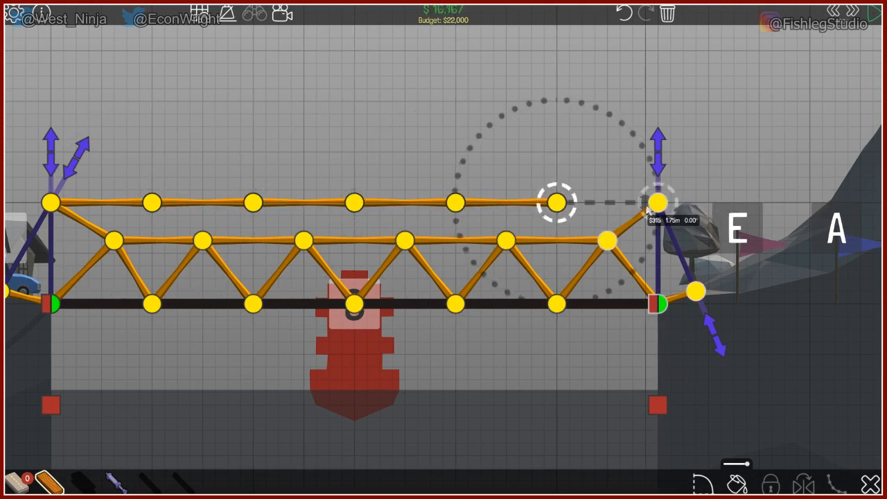
- Draw the higher wooden upper chord across toward the right end post
{"action": "left_click_drag", "start_coordinate": [555, 203], "coordinate": [654, 202]}
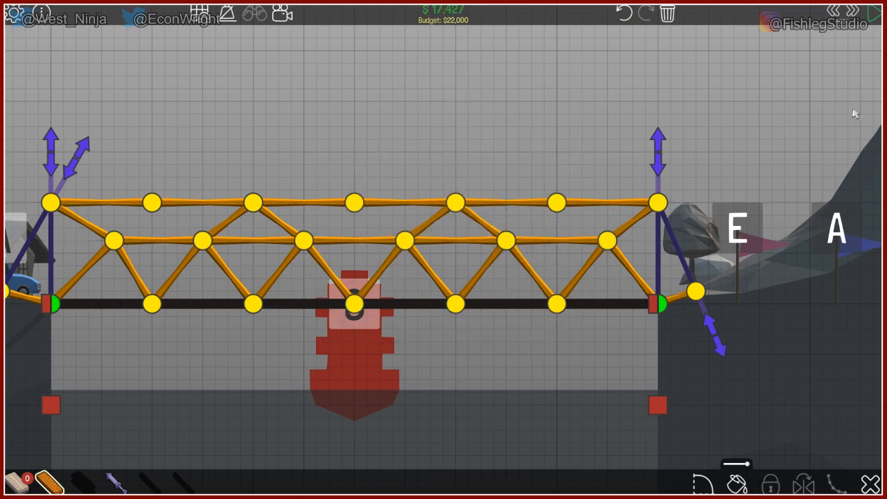
- Start a wooden vertical member from the centre top-chord joint down to the deck
{"action": "left_click", "coordinate": [854, 11]}
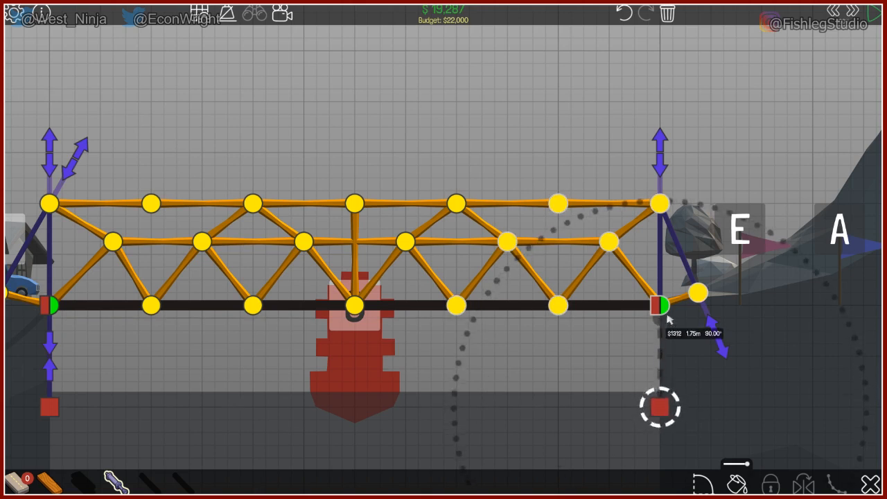
- Fix the new end member onto the lower anchor at the right bank
{"action": "left_click", "coordinate": [658, 305]}
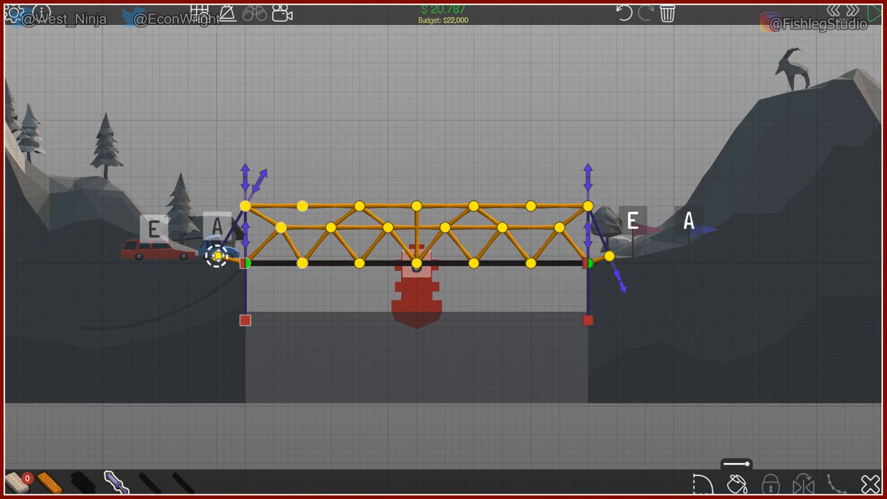
- Place the road piece's end onto the left bank joint
{"action": "left_click", "coordinate": [219, 260]}
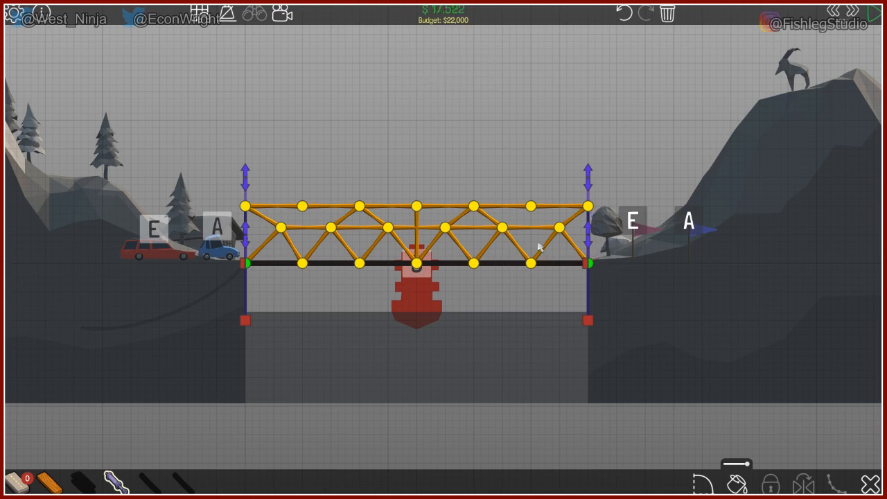
{"action": "mouse_move", "coordinate": [299, 241]}
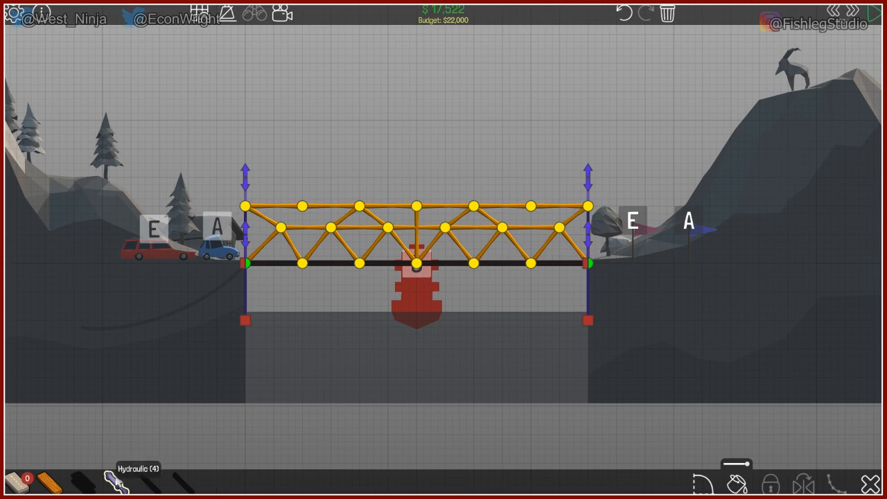
{"action": "mouse_move", "coordinate": [219, 217]}
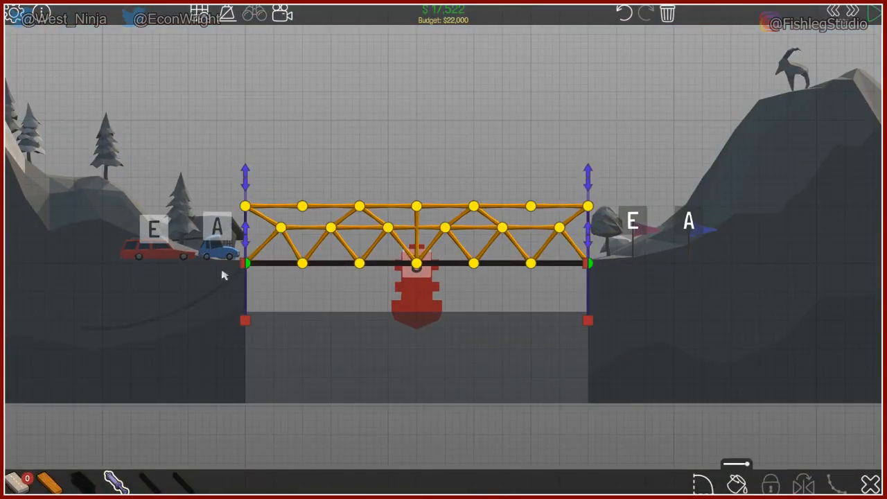
{"action": "mouse_move", "coordinate": [244, 282]}
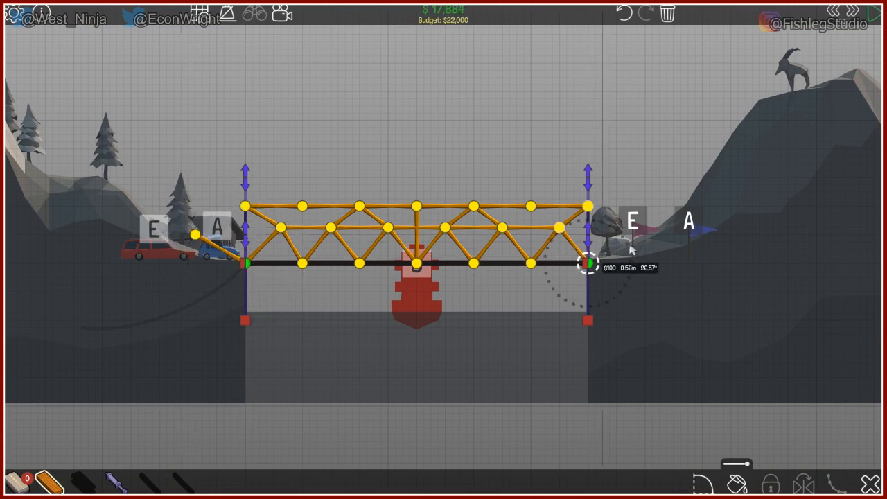
- Add a short wooden approach beam from the deck's end joint toward the bank road
{"action": "left_click_drag", "start_coordinate": [588, 264], "coordinate": [636, 241]}
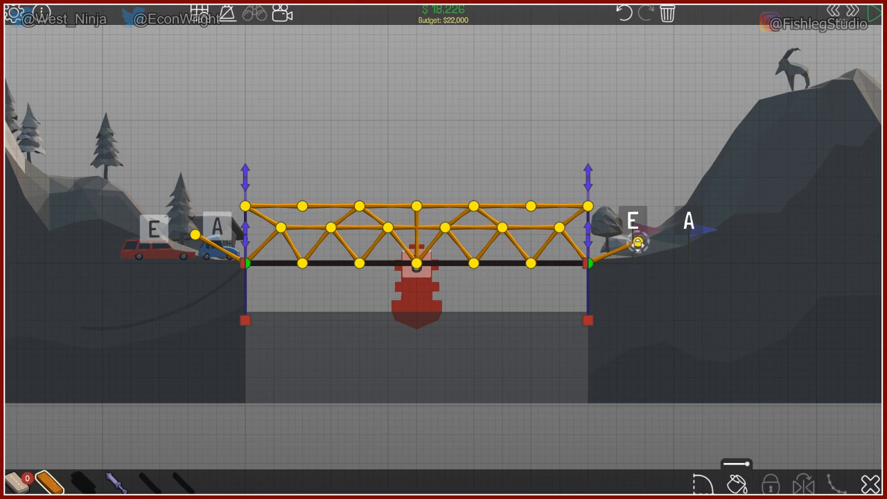
{"action": "left_click", "coordinate": [636, 239]}
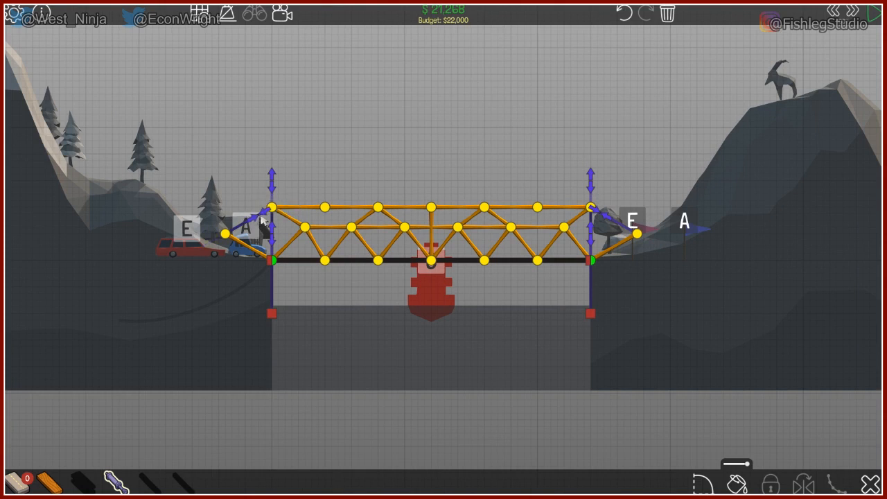
{"action": "mouse_move", "coordinate": [851, 43]}
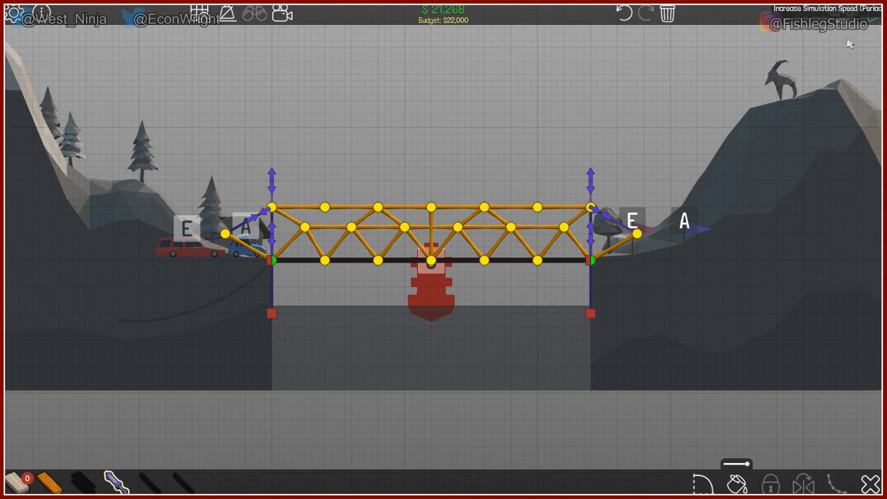
{"action": "mouse_move", "coordinate": [608, 220]}
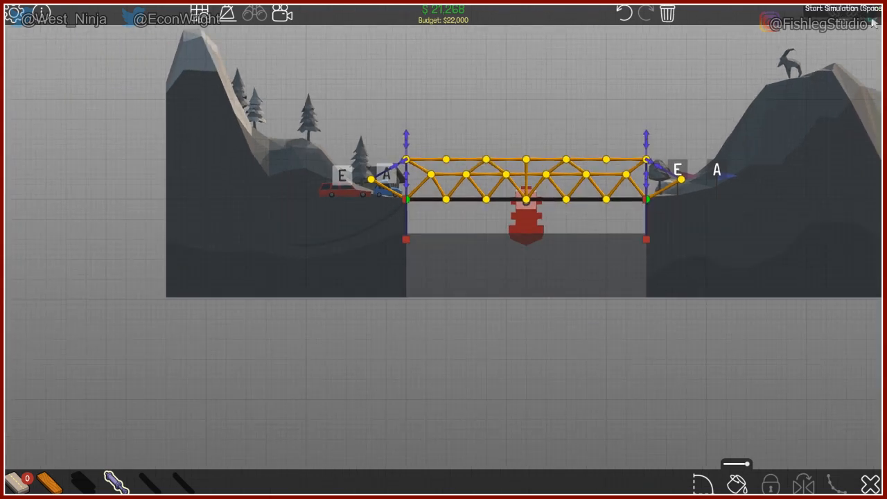
- Use the top-bar control while the design holds at $21,268 under the $22,000 budget
{"action": "left_click", "coordinate": [831, 8]}
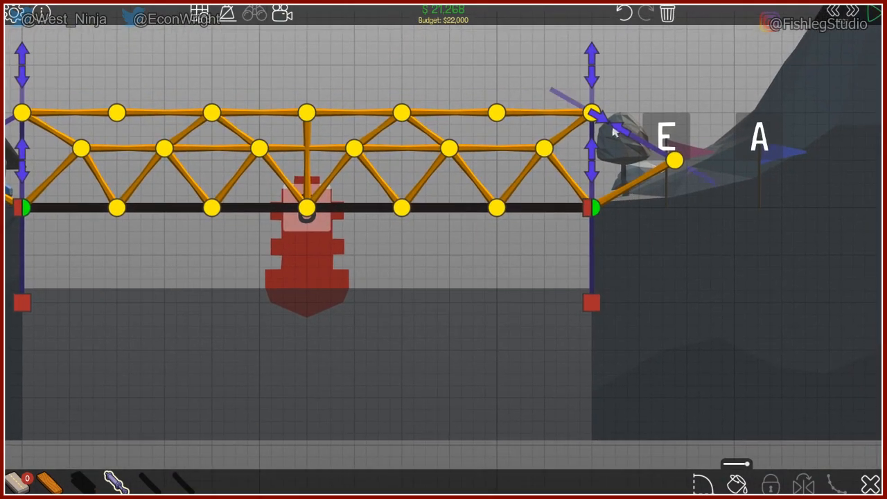
{"action": "mouse_move", "coordinate": [700, 165]}
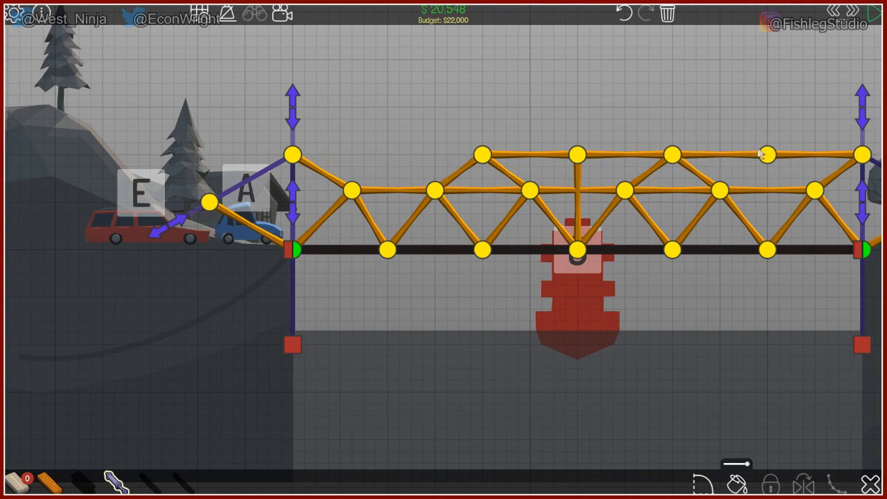
- Delete the top-chord joint beside the right end post, dropping cost to about $19,600
{"action": "left_click", "coordinate": [768, 156]}
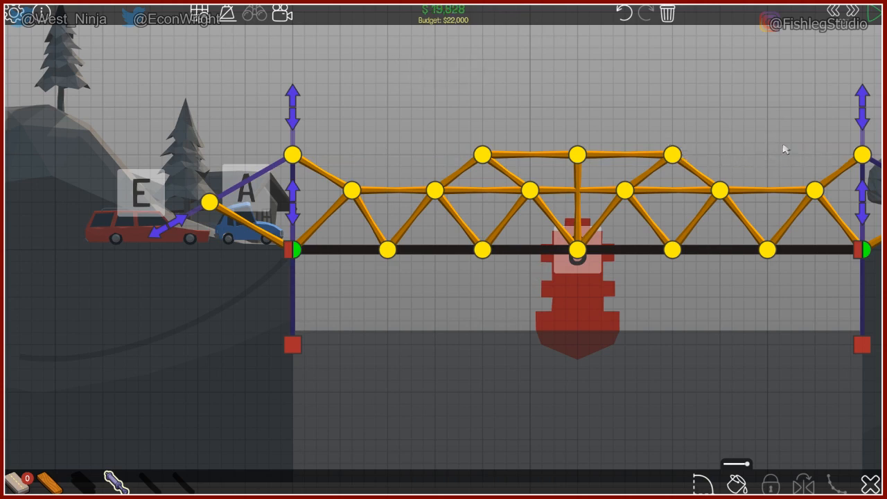
{"action": "left_click", "coordinate": [812, 11]}
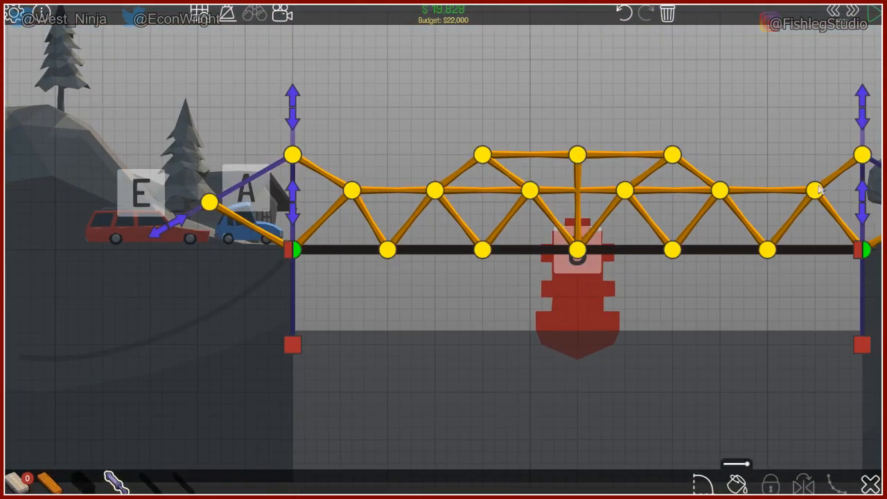
{"action": "mouse_move", "coordinate": [715, 334]}
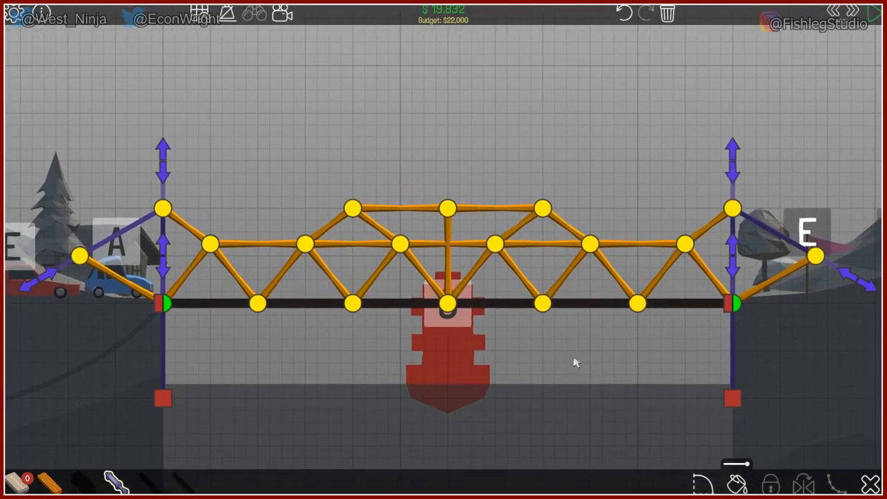
{"action": "mouse_move", "coordinate": [490, 366]}
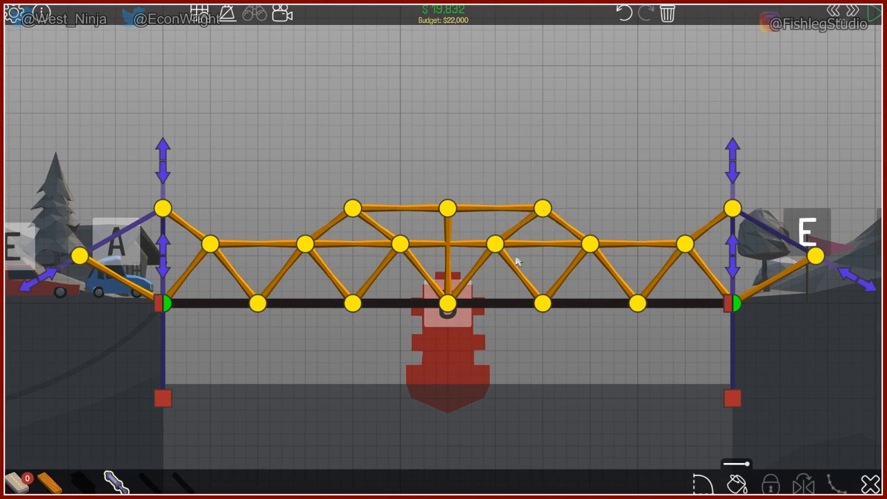
{"action": "mouse_move", "coordinate": [502, 321]}
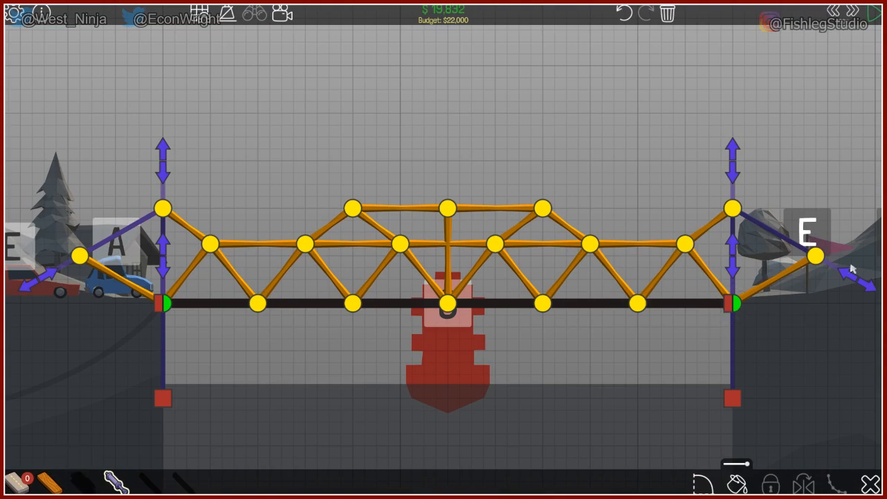
{"action": "mouse_move", "coordinate": [847, 410]}
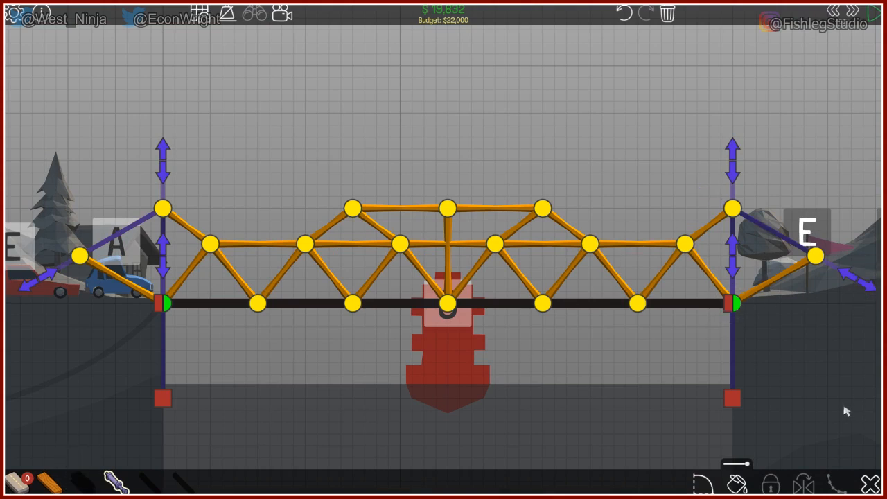
{"action": "mouse_move", "coordinate": [64, 460]}
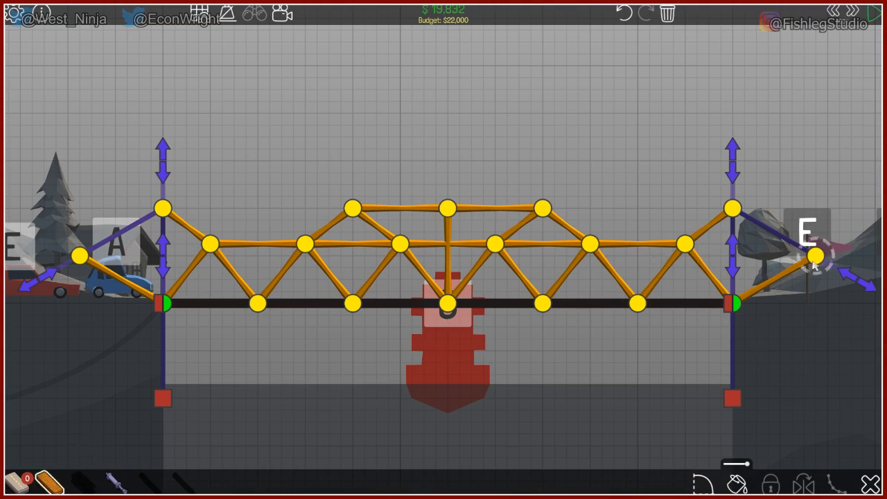
{"action": "mouse_move", "coordinate": [735, 262]}
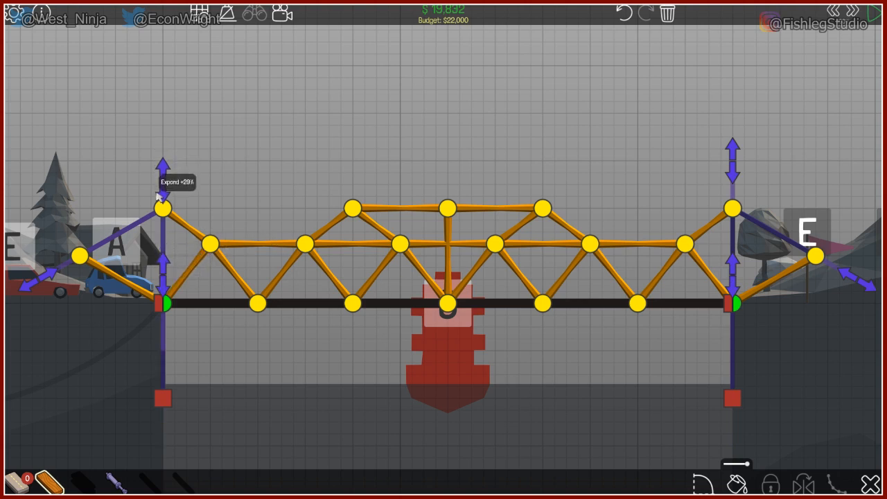
{"action": "mouse_move", "coordinate": [732, 183]}
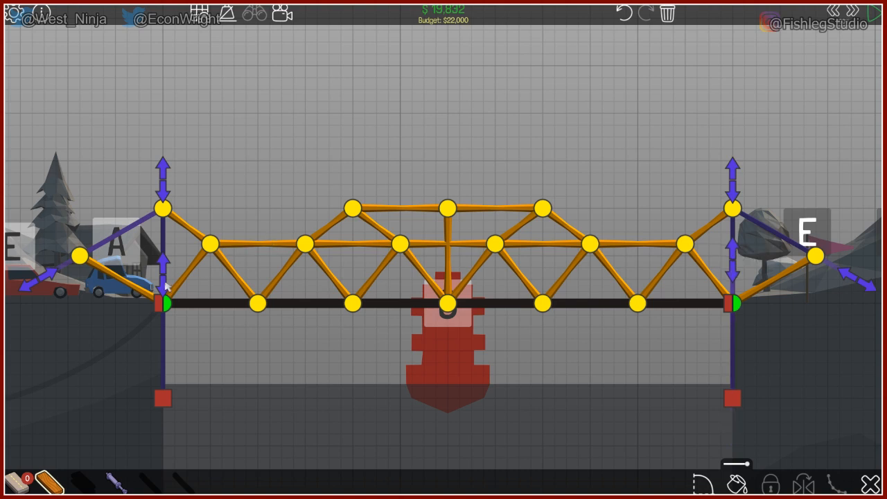
{"action": "mouse_move", "coordinate": [167, 280]}
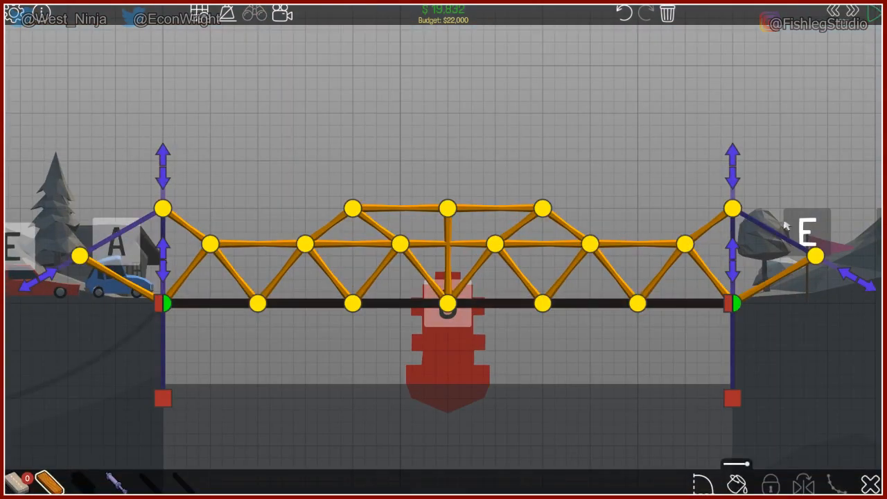
{"action": "mouse_move", "coordinate": [289, 393]}
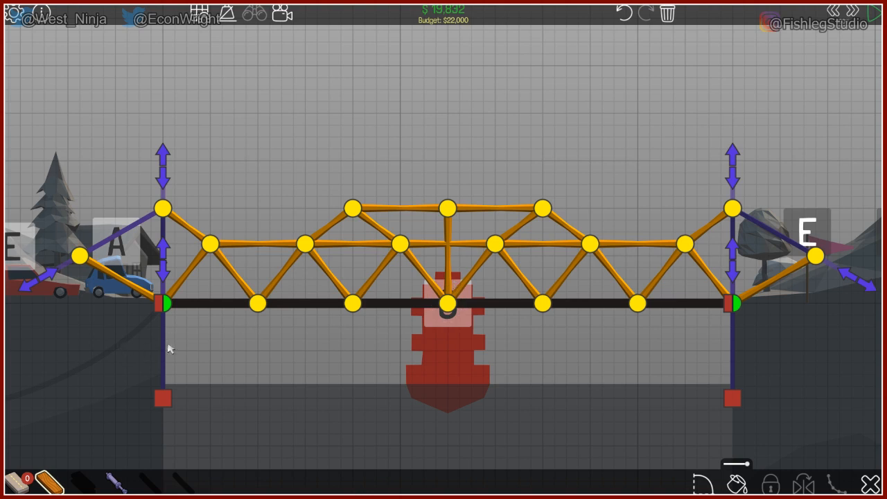
{"action": "mouse_move", "coordinate": [137, 273]}
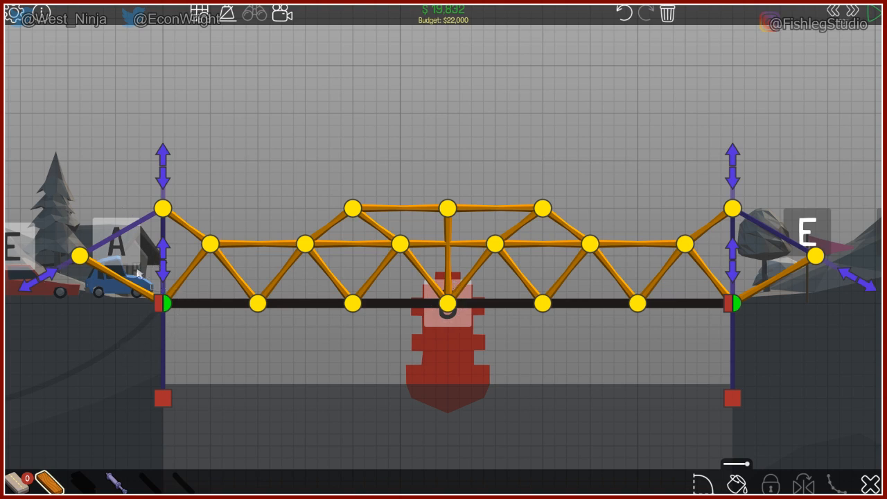
{"action": "mouse_move", "coordinate": [702, 275]}
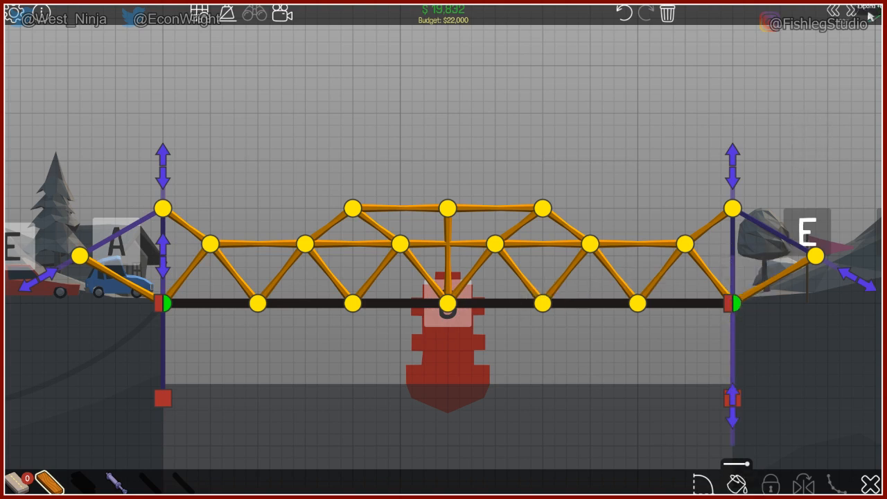
{"action": "mouse_move", "coordinate": [814, 141]}
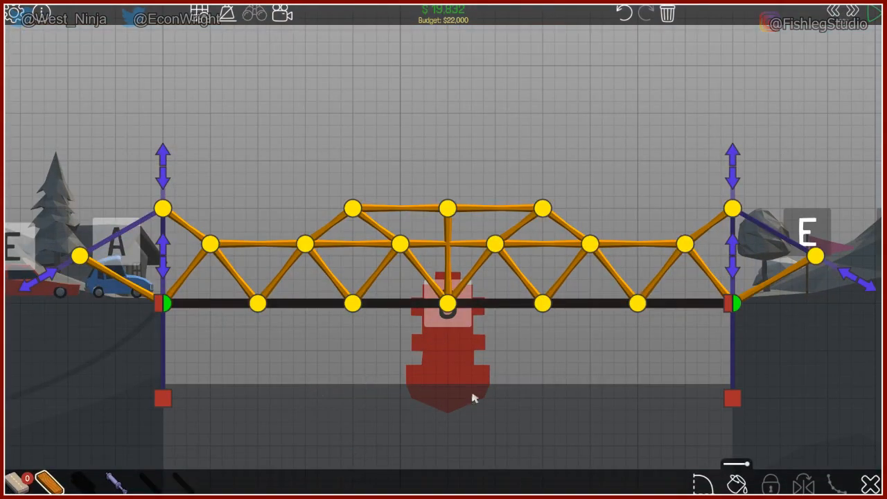
{"action": "mouse_move", "coordinate": [333, 303]}
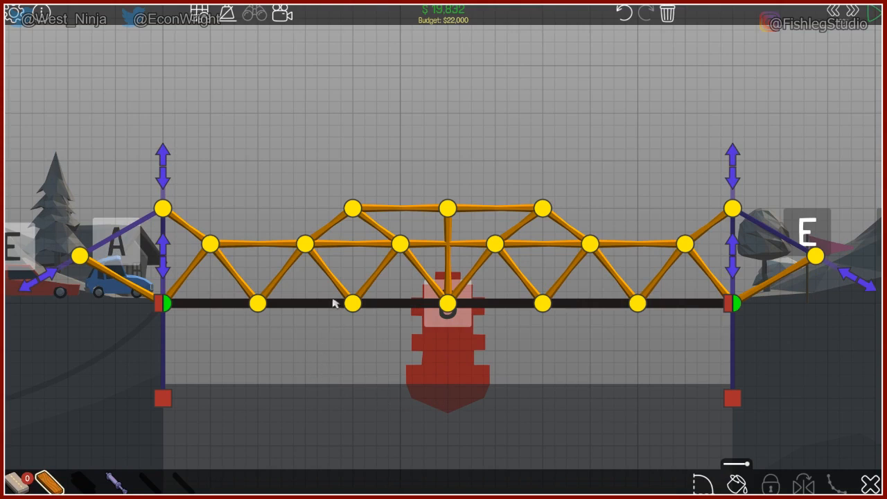
{"action": "mouse_move", "coordinate": [736, 270]}
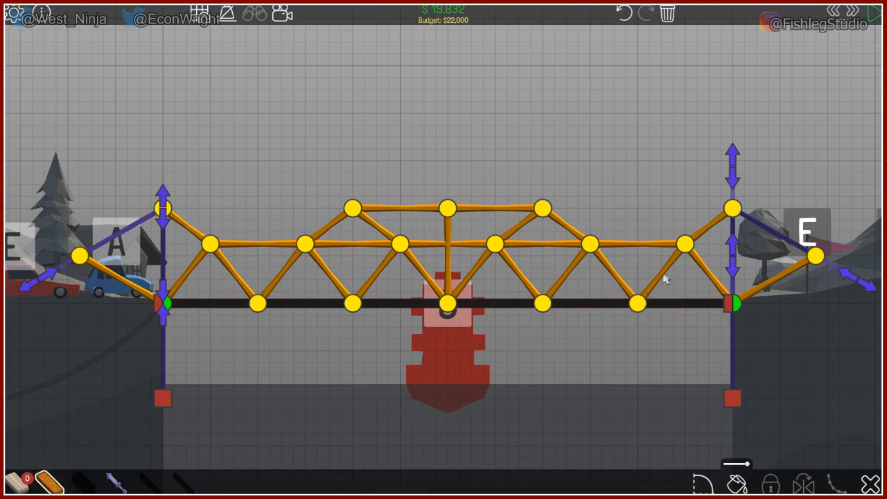
{"action": "mouse_move", "coordinate": [713, 205]}
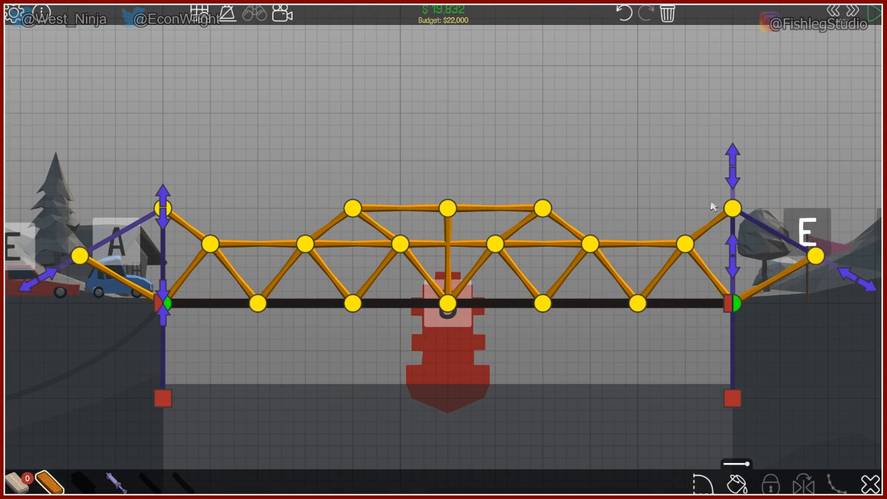
{"action": "mouse_move", "coordinate": [700, 214]}
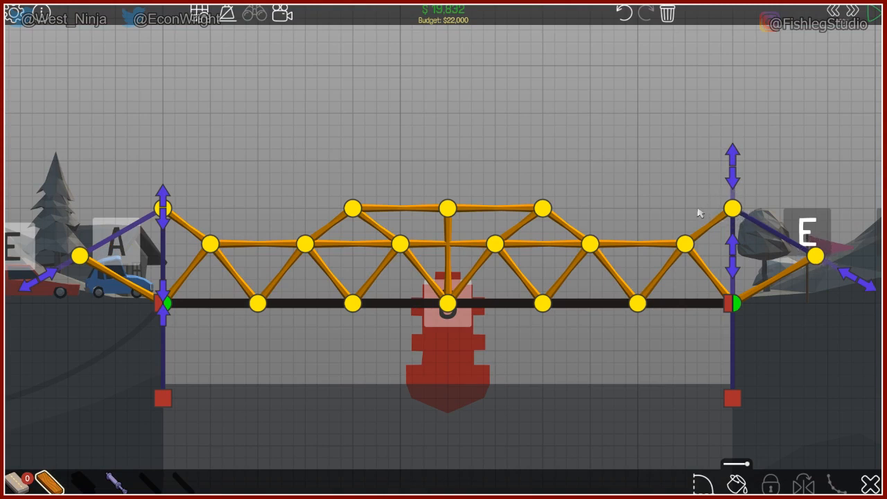
- Select bridge pieces around the deck and zoom out over the ship channel
{"action": "left_click", "coordinate": [732, 208]}
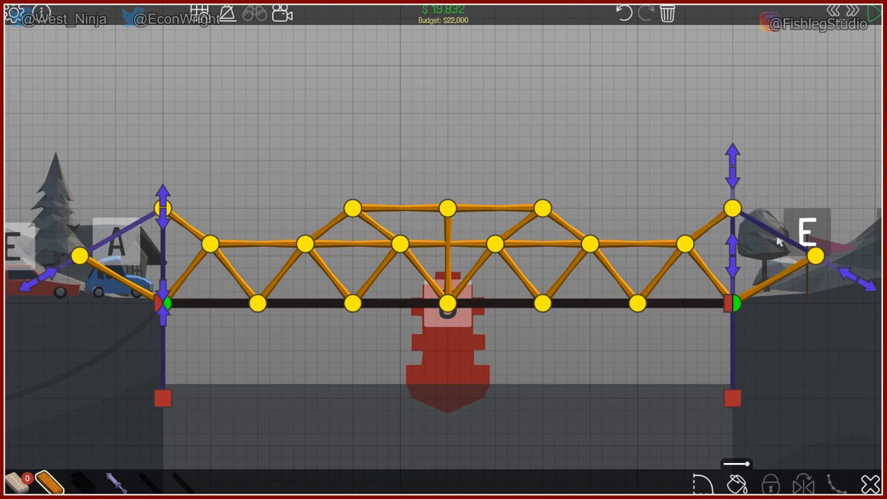
{"action": "left_click", "coordinate": [735, 302]}
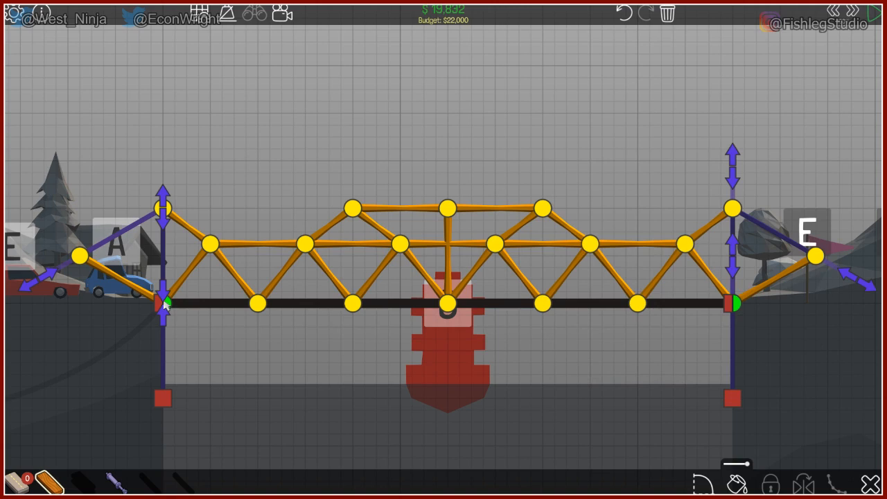
{"action": "mouse_move", "coordinate": [336, 355]}
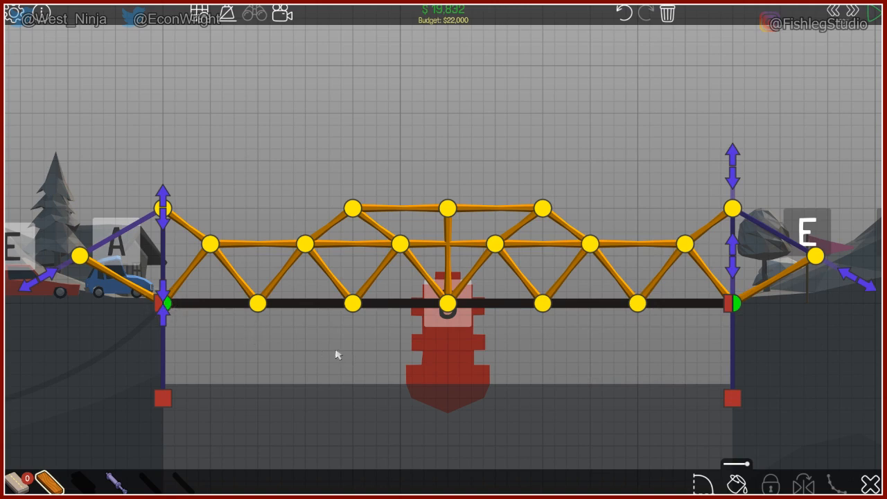
{"action": "scroll", "scroll_direction": "down", "scroll_amount": 3}
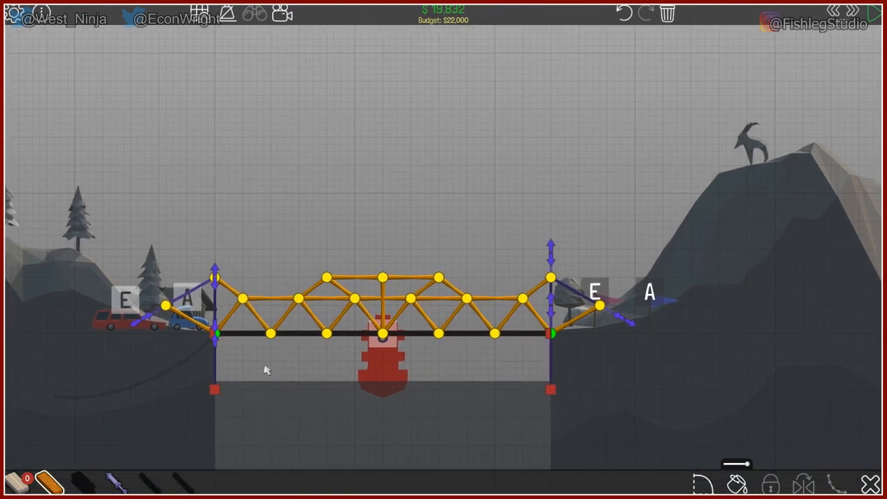
{"action": "mouse_move", "coordinate": [516, 446]}
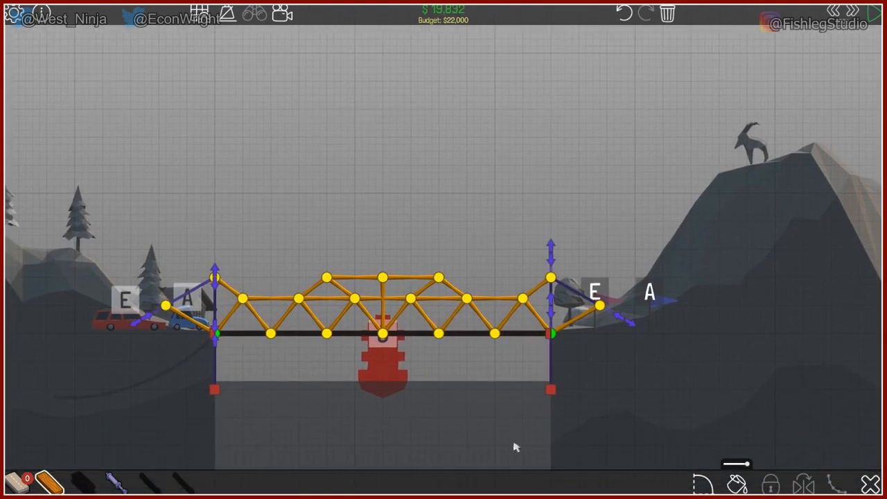
{"action": "mouse_move", "coordinate": [701, 399]}
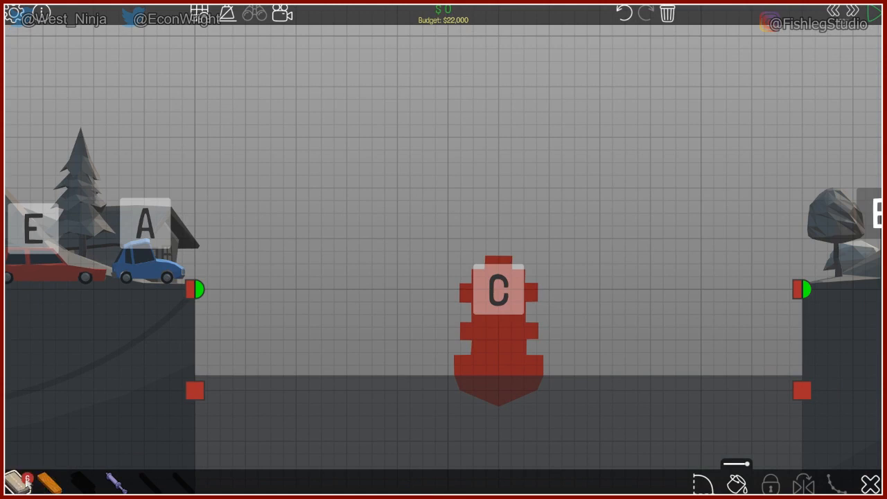
{"action": "left_click", "coordinate": [197, 290]}
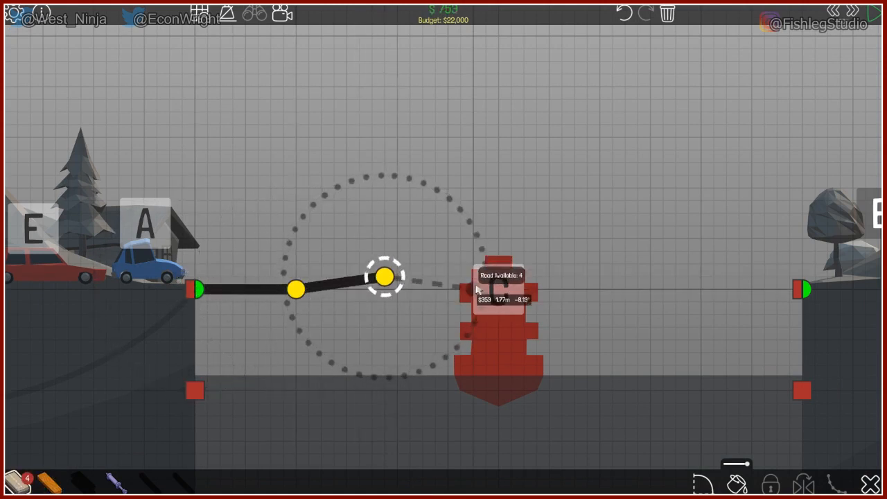
{"action": "left_click", "coordinate": [460, 250]}
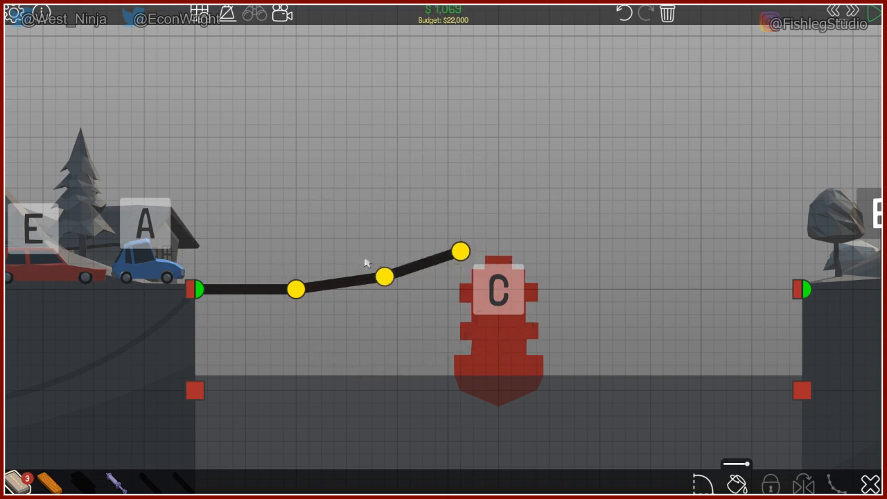
{"action": "mouse_move", "coordinate": [217, 325]}
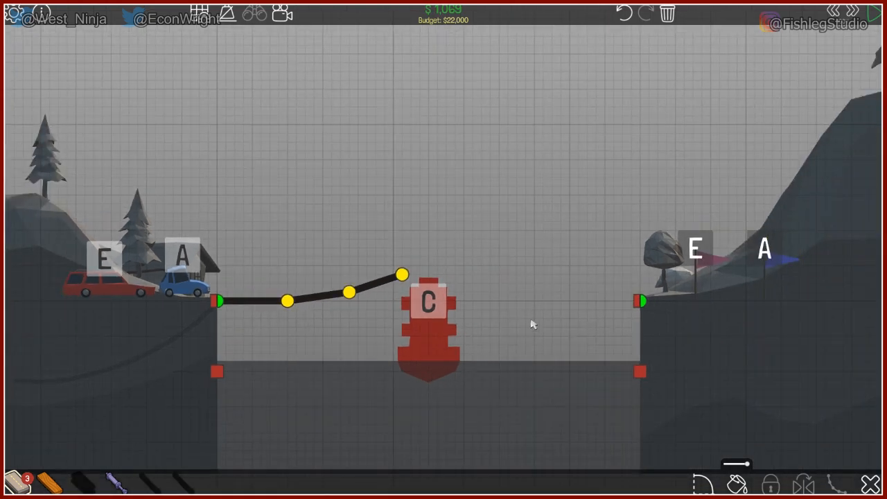
{"action": "mouse_move", "coordinate": [471, 374]}
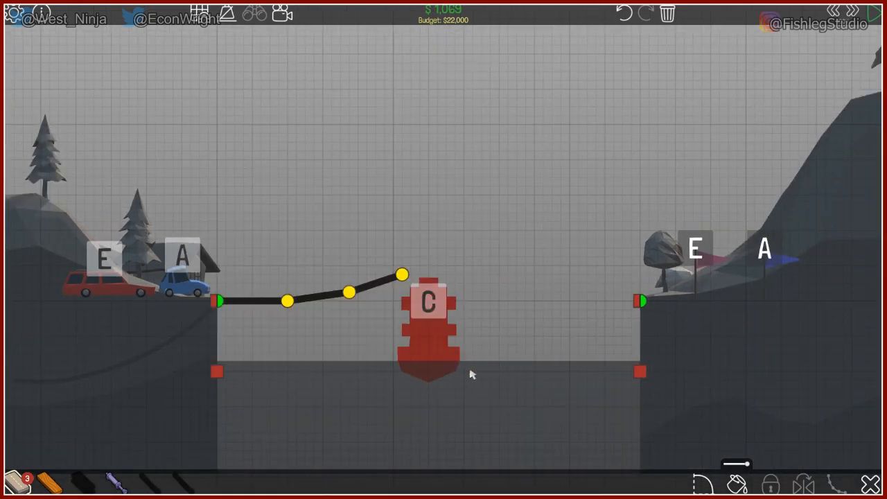
{"action": "left_click", "coordinate": [350, 291]}
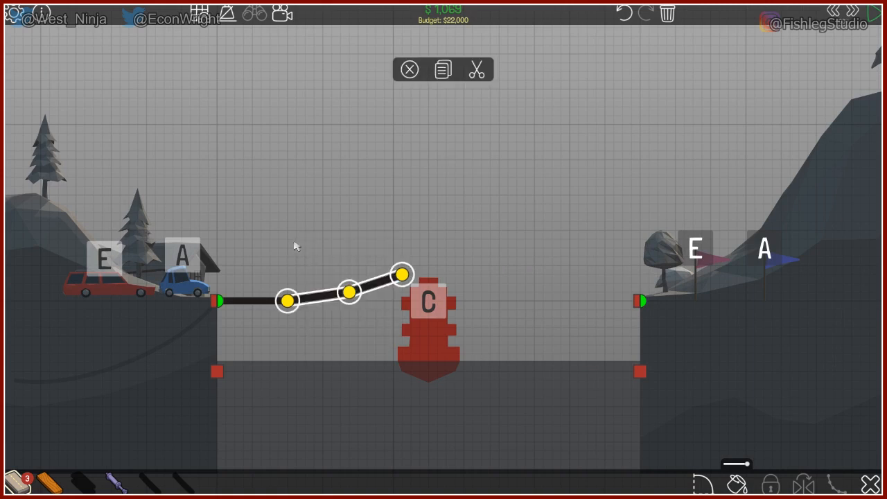
{"action": "left_click", "coordinate": [408, 69]}
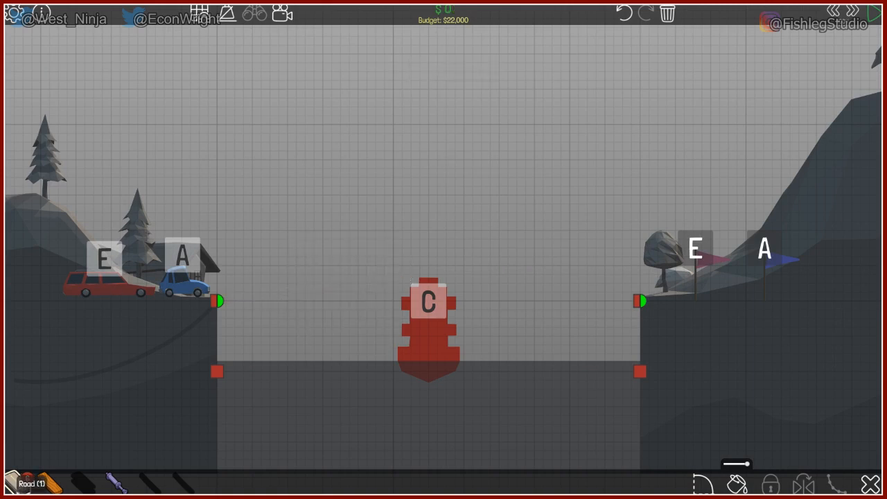
- Lay the road deck, a wooden beam from the lower left anchor, split the centre joint and link a hydraulic piston up to the deck
{"action": "left_click", "coordinate": [219, 302]}
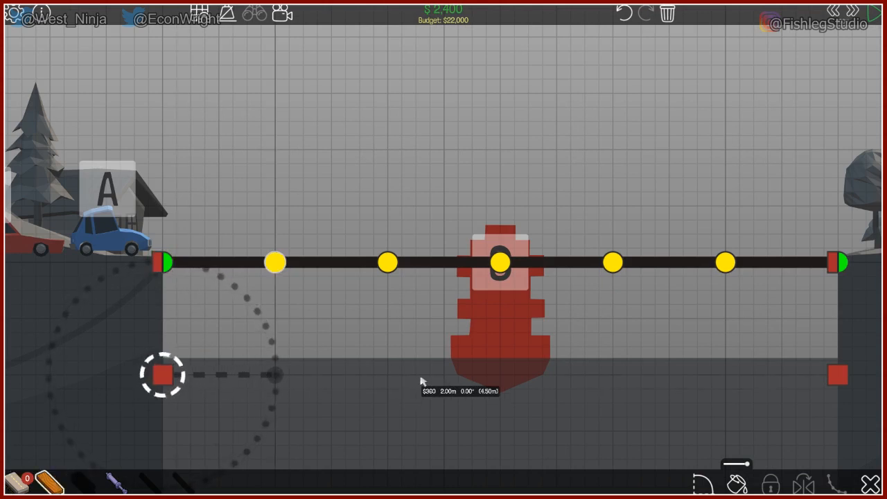
{"action": "left_click_drag", "start_coordinate": [163, 374], "coordinate": [388, 375]}
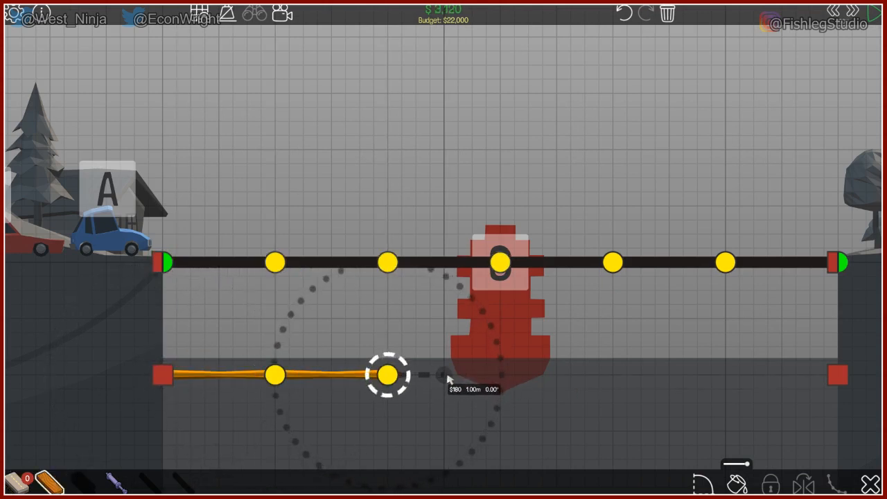
{"action": "left_click", "coordinate": [388, 374]}
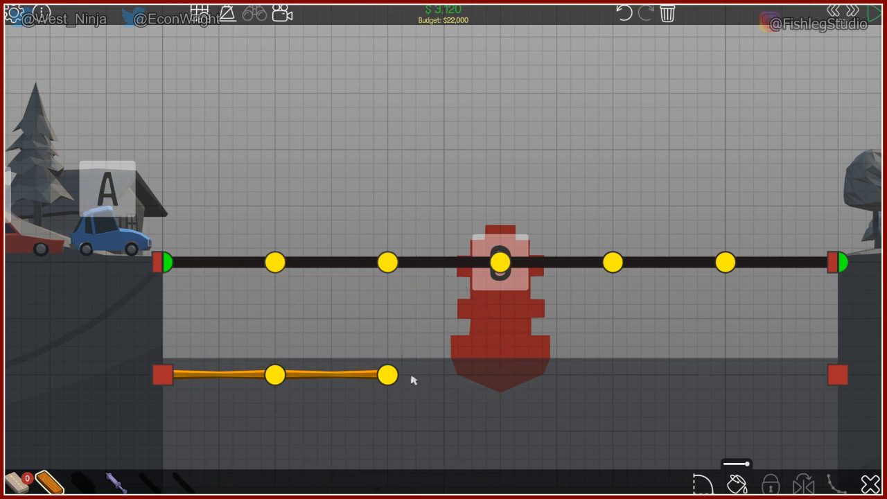
{"action": "left_click", "coordinate": [500, 262]}
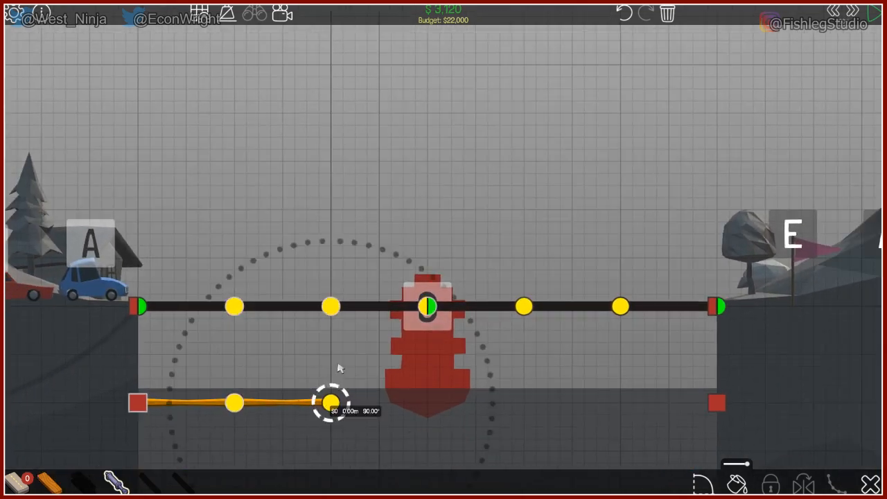
{"action": "left_click_drag", "start_coordinate": [330, 402], "coordinate": [329, 306]}
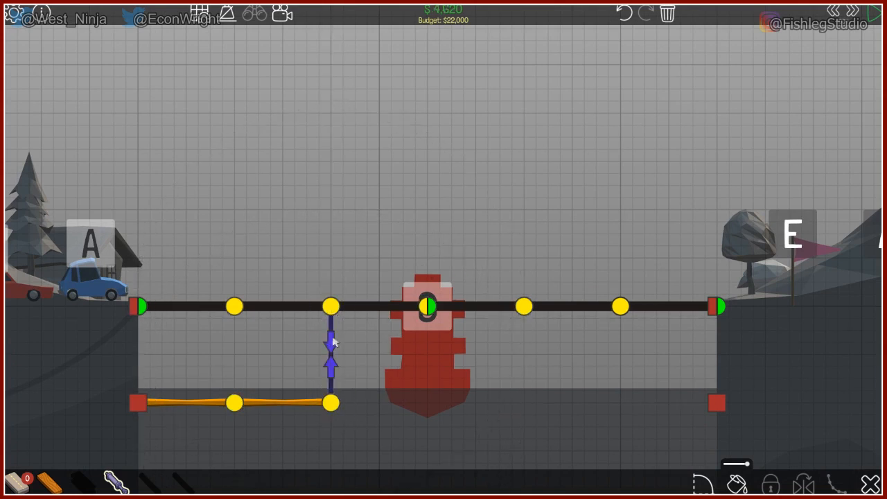
{"action": "mouse_move", "coordinate": [338, 270]}
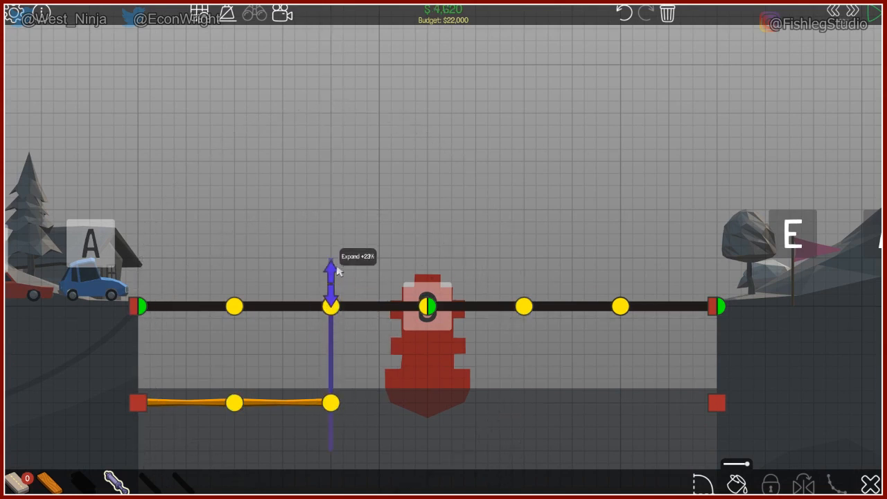
{"action": "mouse_move", "coordinate": [167, 411]}
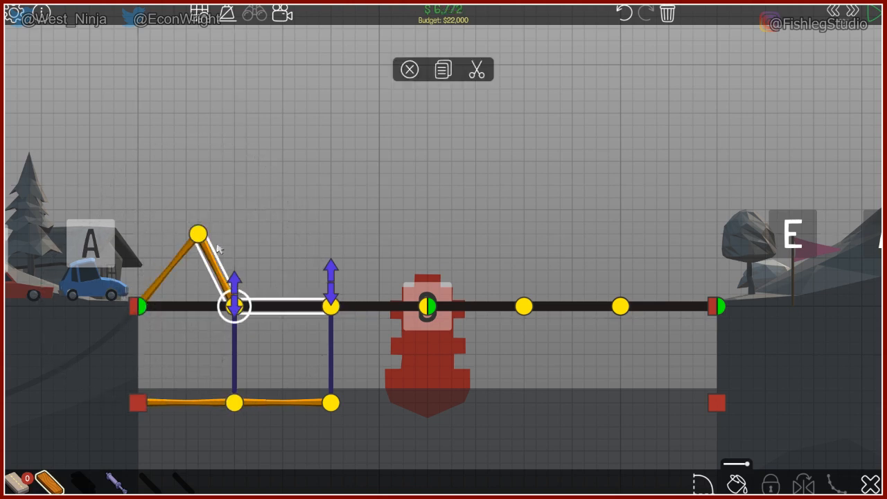
- Draw wooden truss triangles over both deck halves and an extra top member at the left end
{"action": "left_click_drag", "start_coordinate": [234, 305], "coordinate": [298, 233]}
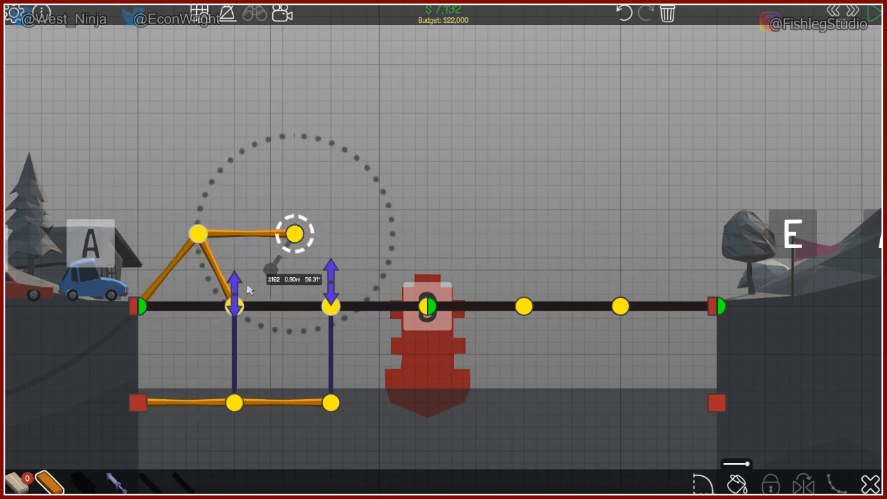
{"action": "left_click_drag", "start_coordinate": [298, 233], "coordinate": [330, 305]}
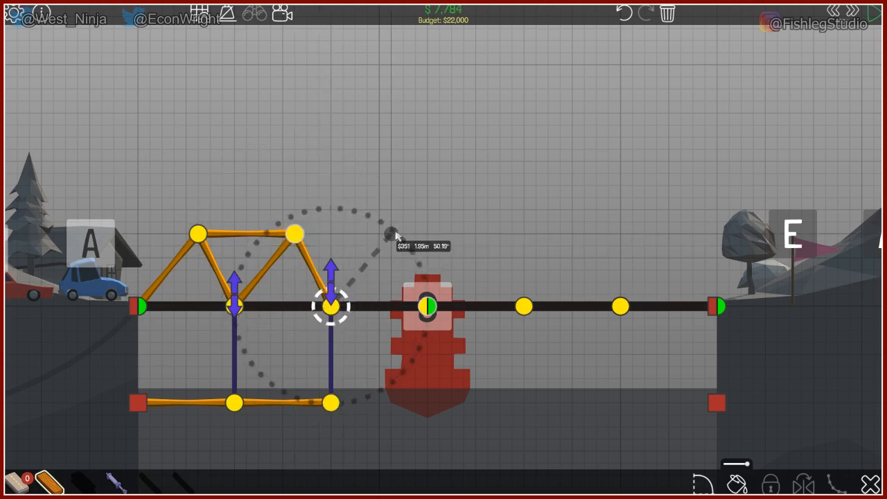
{"action": "left_click_drag", "start_coordinate": [331, 306], "coordinate": [391, 232]}
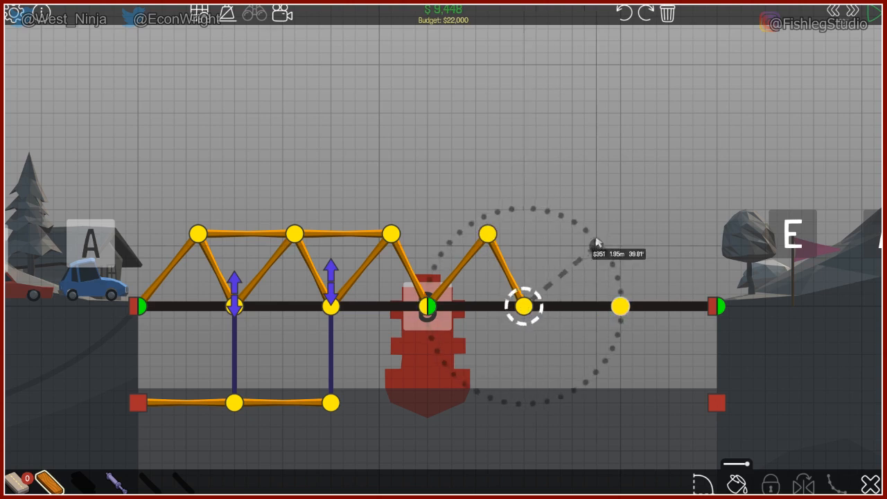
{"action": "left_click_drag", "start_coordinate": [524, 306], "coordinate": [571, 220]}
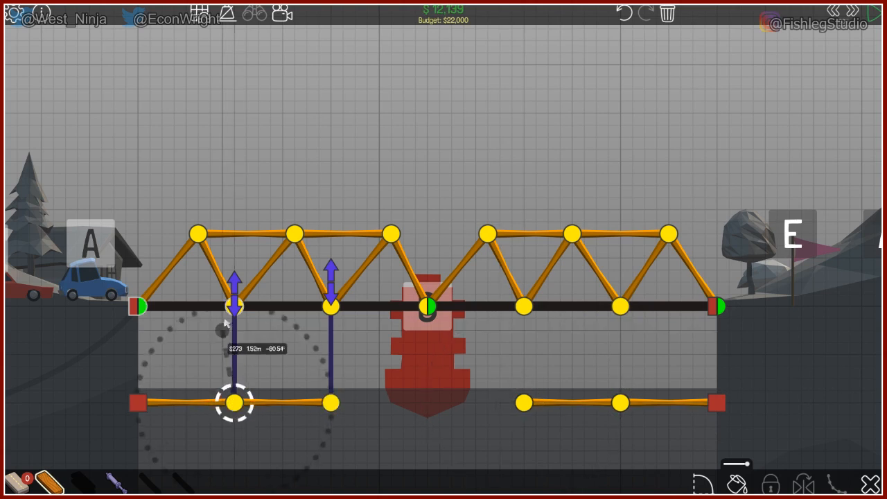
{"action": "left_click", "coordinate": [233, 307]}
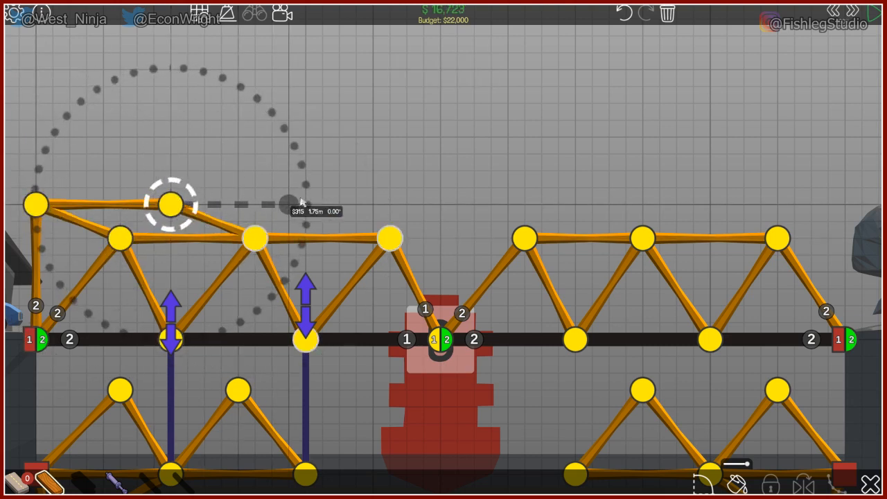
{"action": "left_click", "coordinate": [391, 239]}
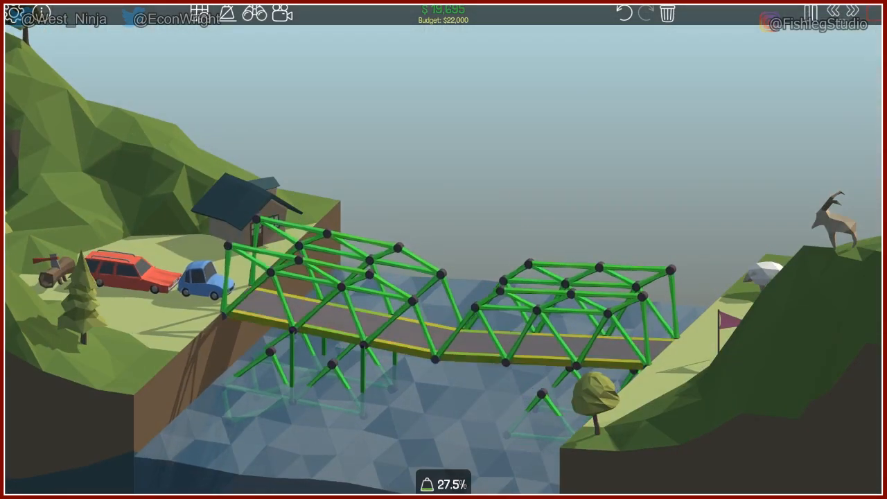
- Run the simulation, watch the bridge collapse, and stop the test
{"action": "left_click", "coordinate": [862, 9]}
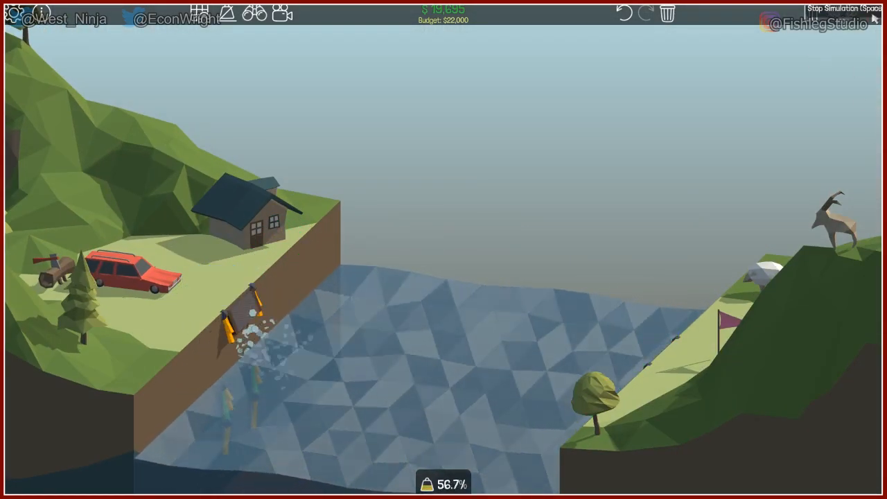
{"action": "left_click", "coordinate": [846, 14]}
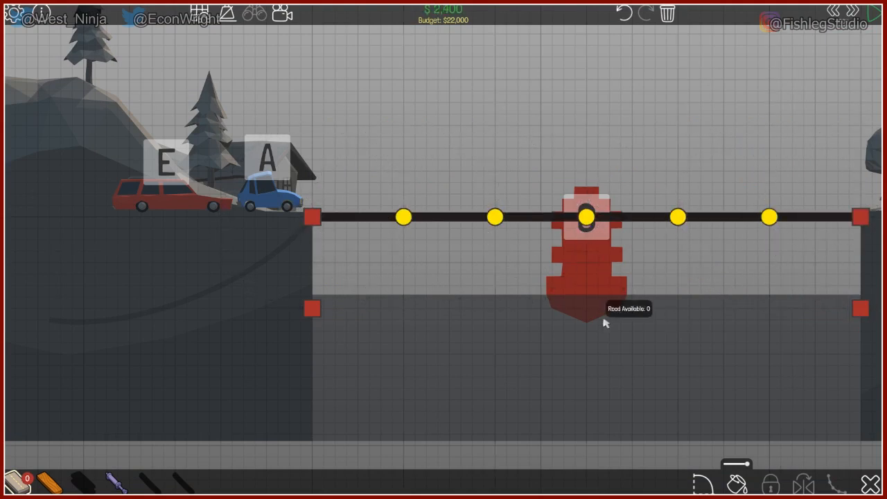
{"action": "mouse_move", "coordinate": [327, 227]}
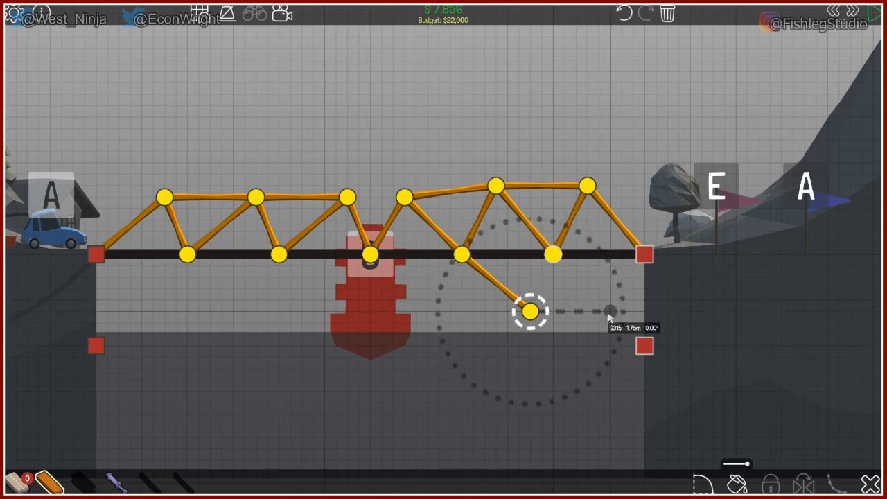
- Brace a member below the right deck and drag both left bottom-chord joints lower
{"action": "left_click_drag", "start_coordinate": [530, 310], "coordinate": [610, 311]}
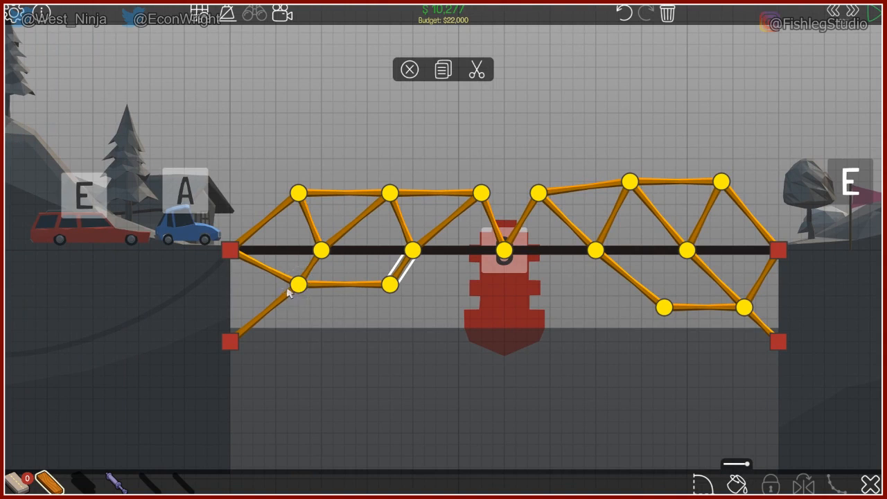
{"action": "left_click", "coordinate": [300, 284]}
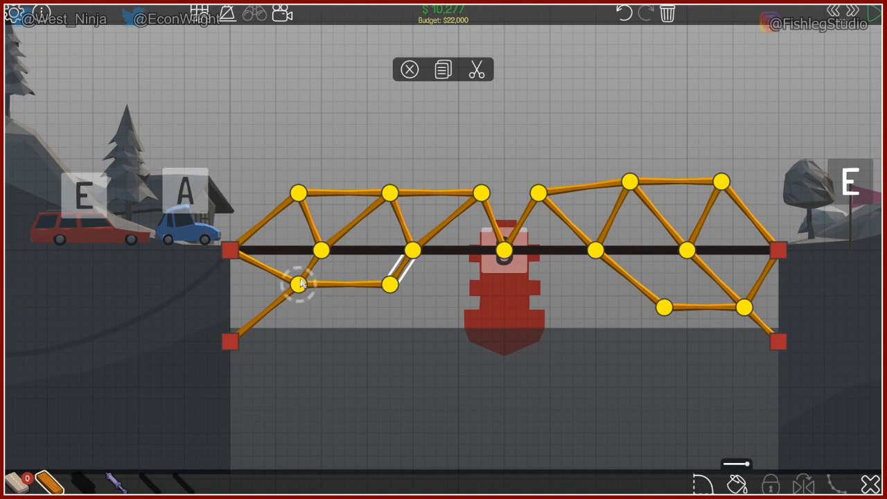
{"action": "left_click_drag", "start_coordinate": [300, 283], "coordinate": [299, 297]}
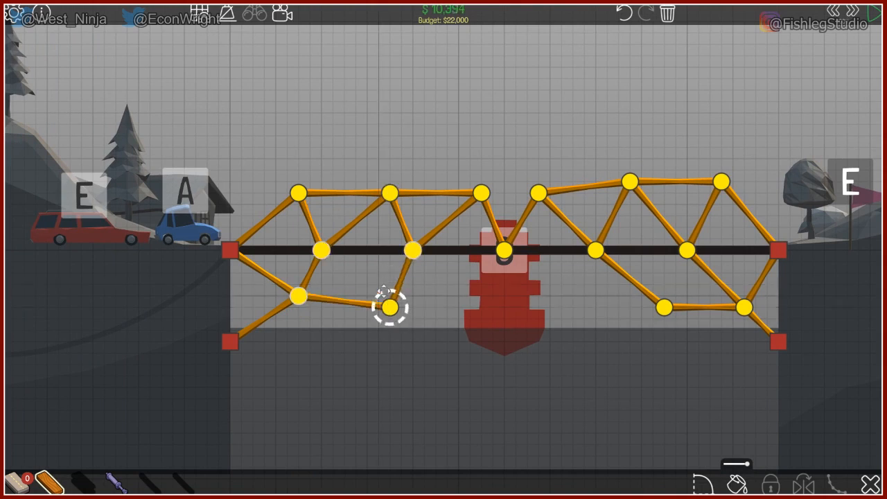
{"action": "left_click_drag", "start_coordinate": [389, 308], "coordinate": [389, 296]}
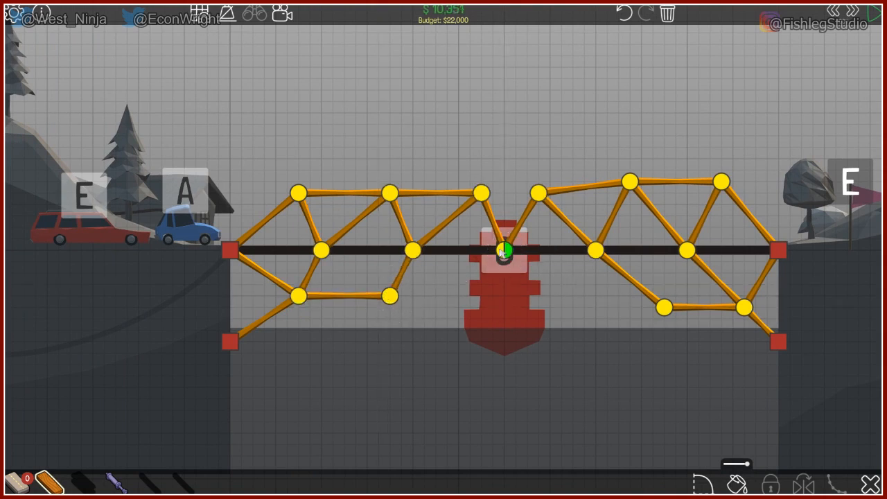
- Assign the centre joint's members to split sides 1 and 2 so each half opens separately
{"action": "left_click", "coordinate": [851, 12]}
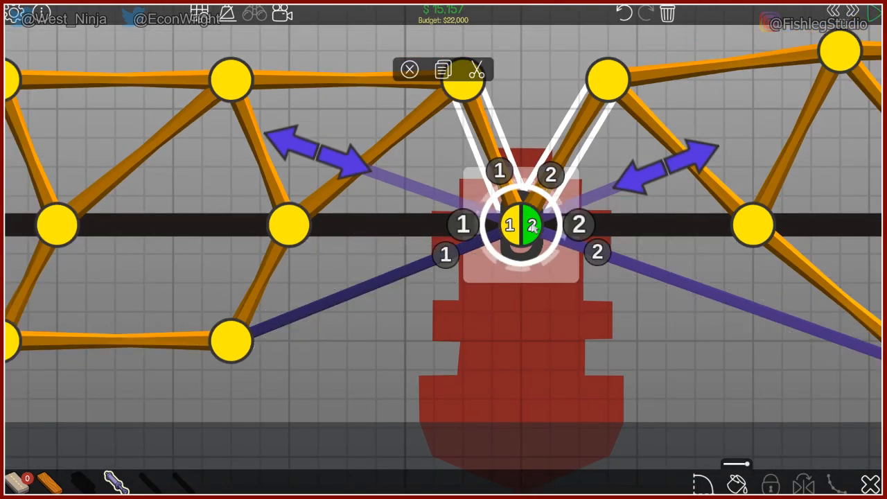
{"action": "left_click", "coordinate": [862, 12]}
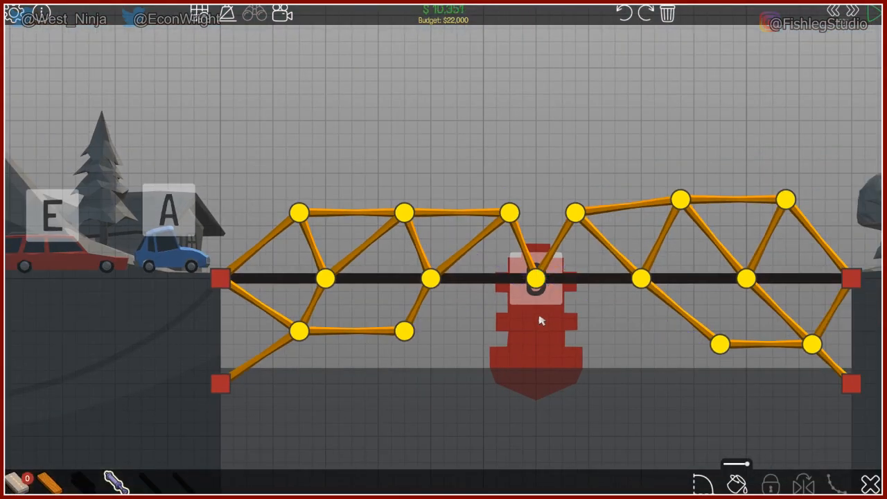
{"action": "mouse_move", "coordinate": [682, 334]}
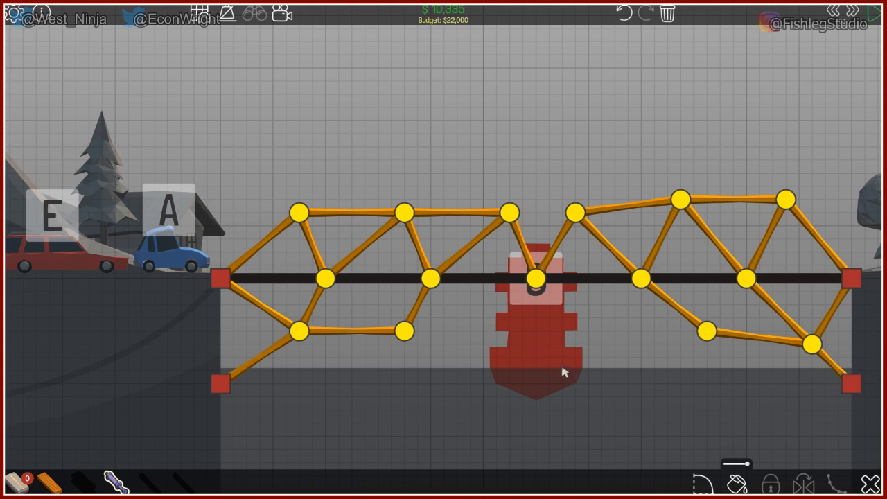
{"action": "mouse_move", "coordinate": [446, 310]}
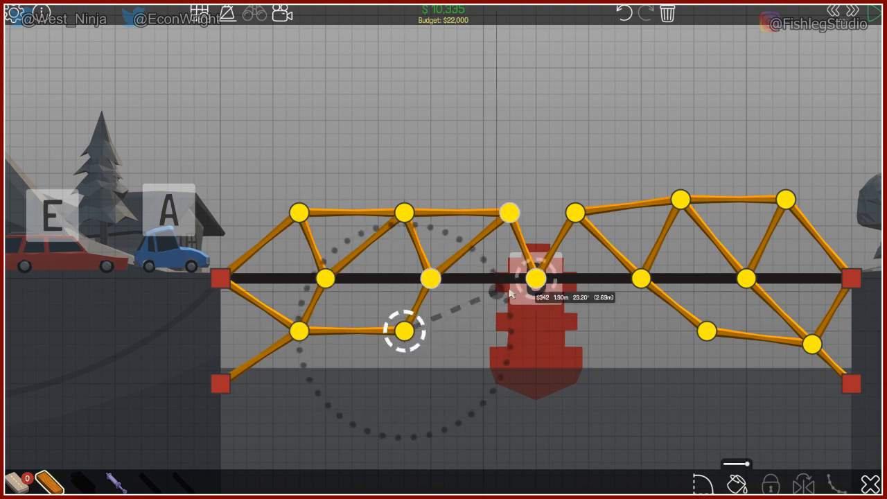
- Draw lower chord members from each half in to the centre split joint, reaching about $11,450
{"action": "left_click_drag", "start_coordinate": [405, 332], "coordinate": [482, 317]}
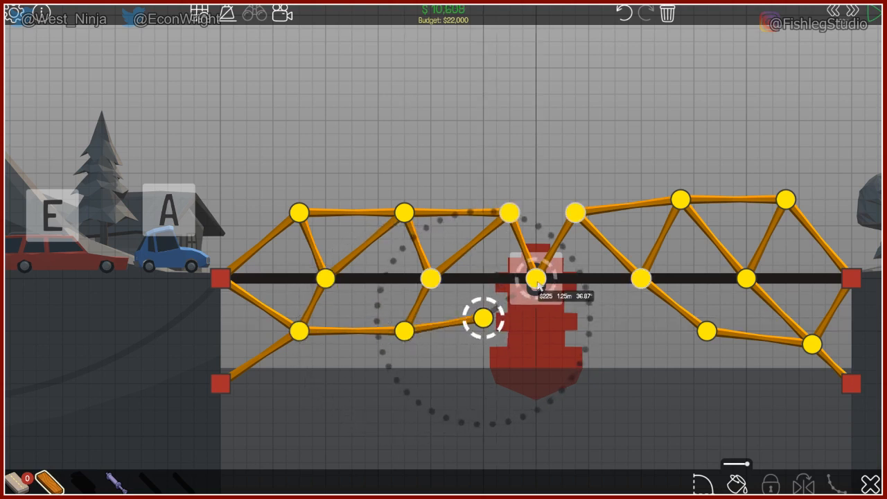
{"action": "left_click_drag", "start_coordinate": [485, 319], "coordinate": [607, 319]}
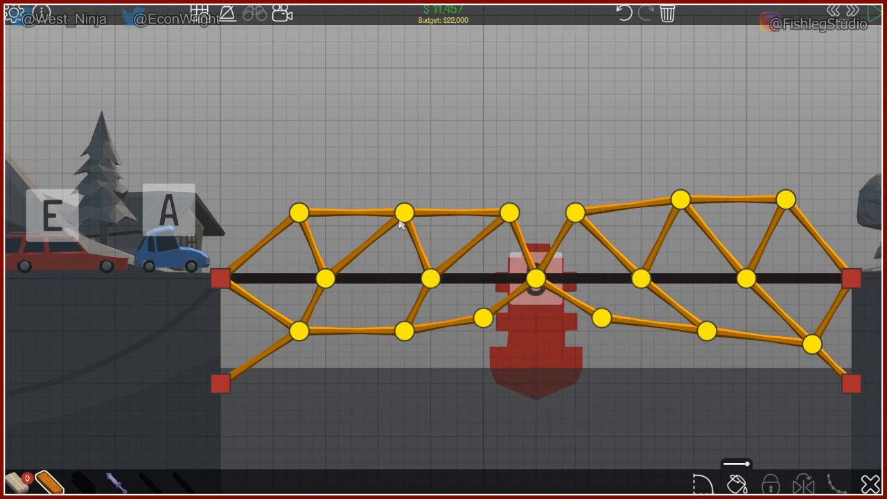
{"action": "left_click", "coordinate": [405, 211]}
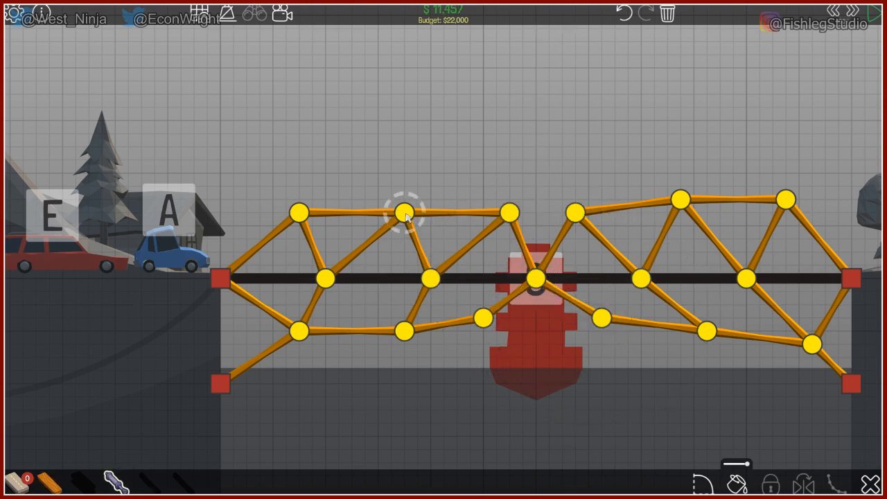
{"action": "left_click", "coordinate": [535, 279]}
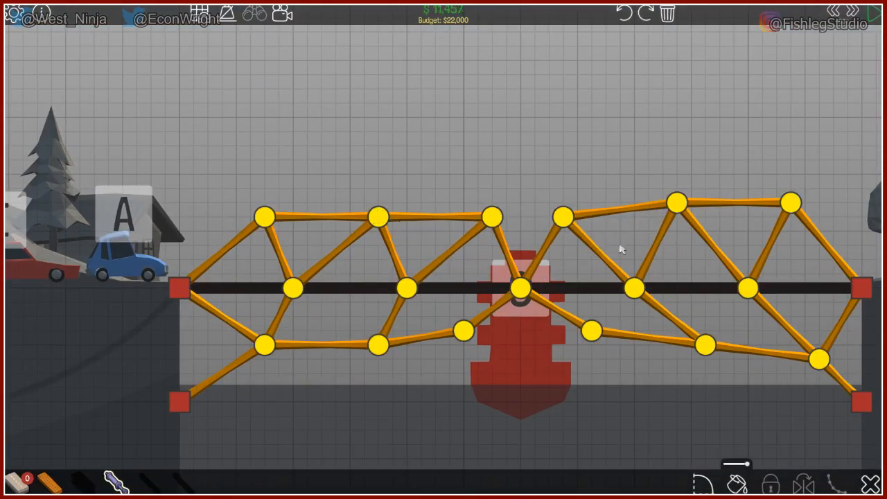
- Draw a hydraulic piston from the centre split joint up to the upper chord joint
{"action": "left_click", "coordinate": [520, 287]}
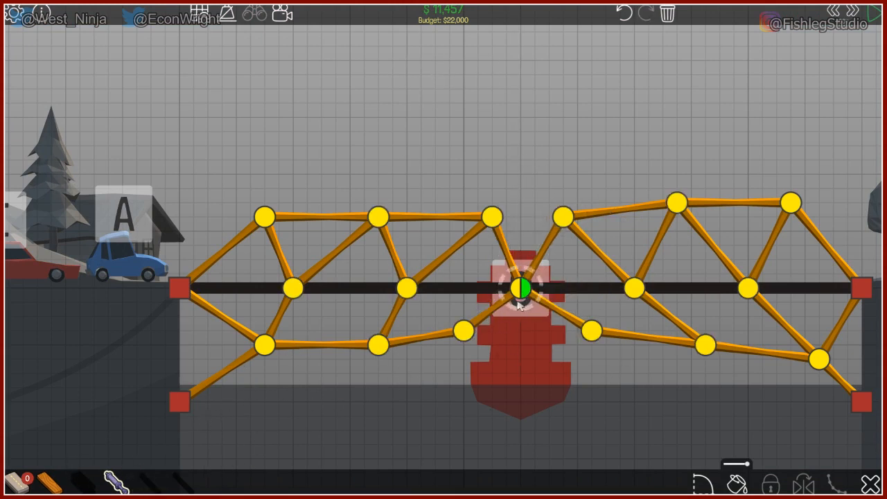
{"action": "left_click_drag", "start_coordinate": [519, 290], "coordinate": [676, 201]}
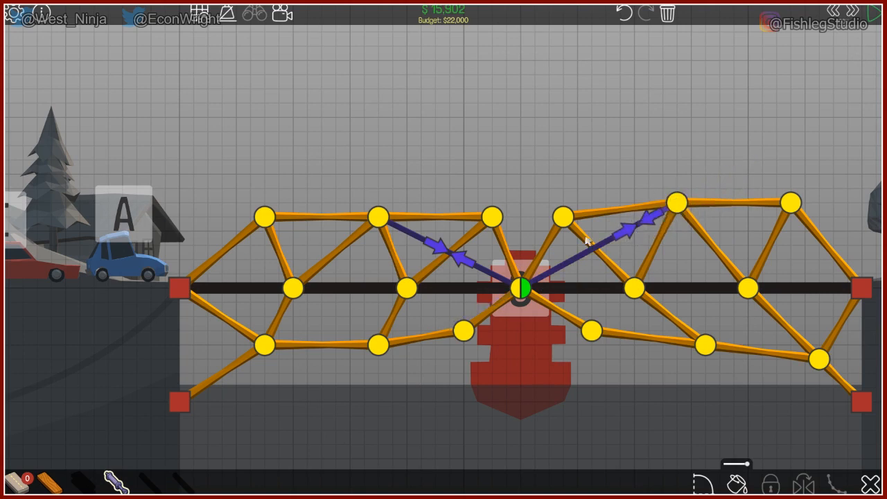
{"action": "key", "text": "space"}
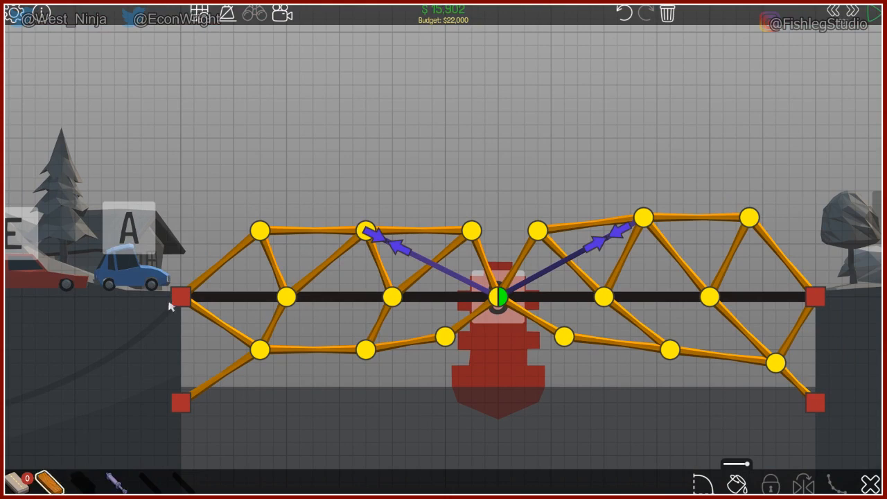
- Frame a tall wooden tower with bracing members above the left bank
{"action": "left_click_drag", "start_coordinate": [183, 297], "coordinate": [182, 191]}
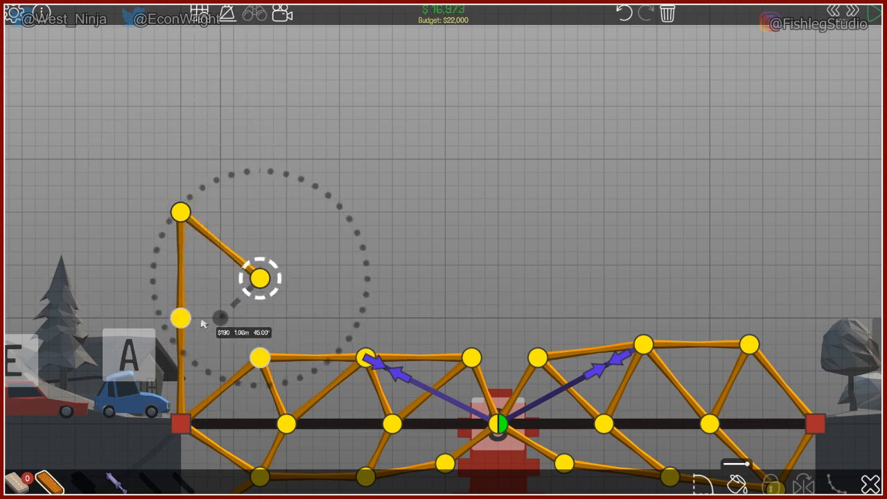
{"action": "left_click_drag", "start_coordinate": [261, 278], "coordinate": [261, 357]}
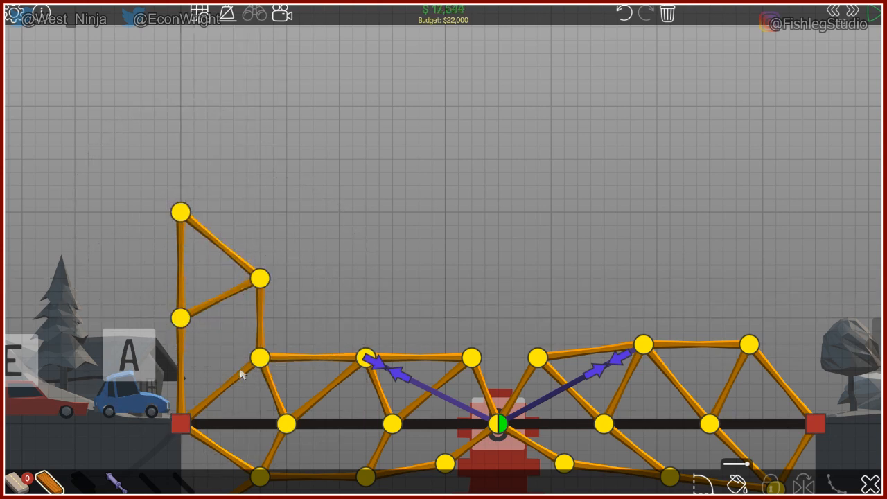
{"action": "mouse_move", "coordinate": [471, 413]}
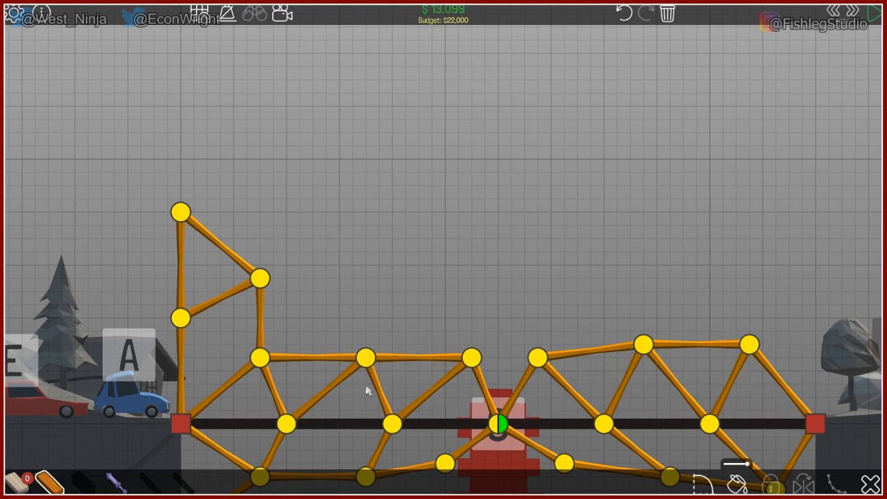
{"action": "mouse_move", "coordinate": [53, 482]}
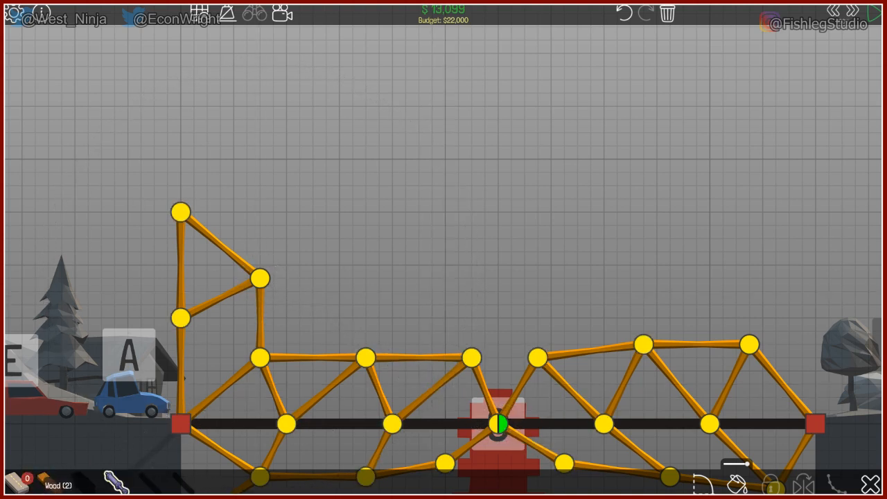
{"action": "left_click_drag", "start_coordinate": [261, 279], "coordinate": [363, 359]}
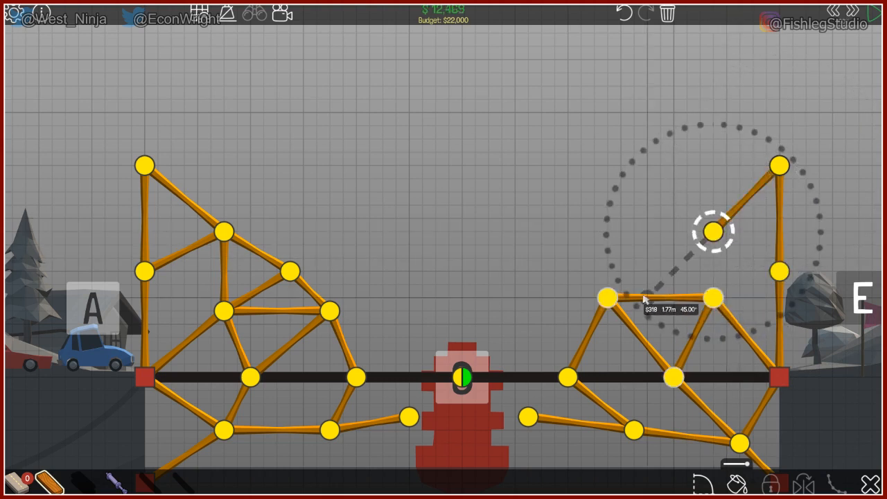
- Frame and brace the matching wooden tower above the right bank
{"action": "left_click_drag", "start_coordinate": [607, 298], "coordinate": [714, 231]}
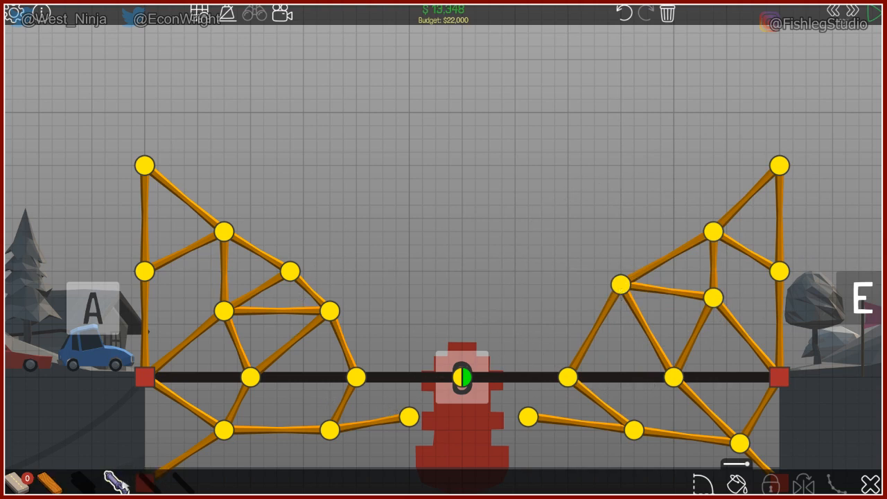
{"action": "left_click_drag", "start_coordinate": [289, 270], "coordinate": [460, 377]}
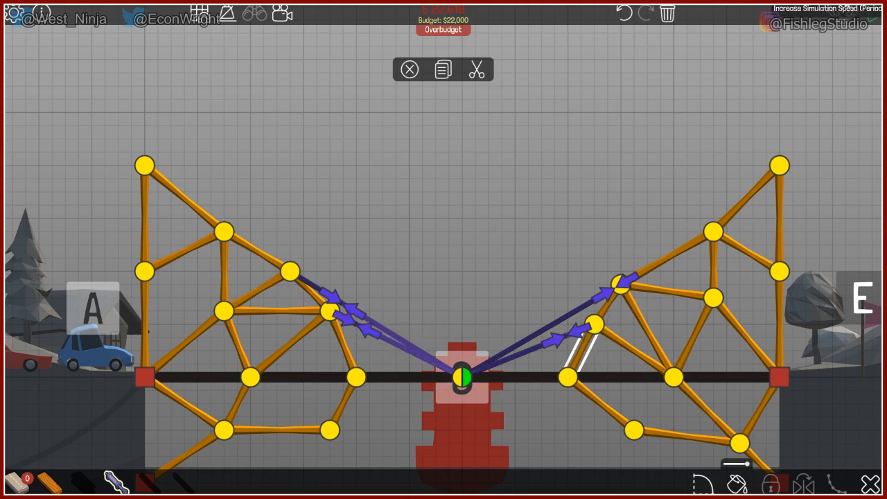
- Dismiss the selected member's options before drawing the top beam
{"action": "left_click", "coordinate": [812, 13]}
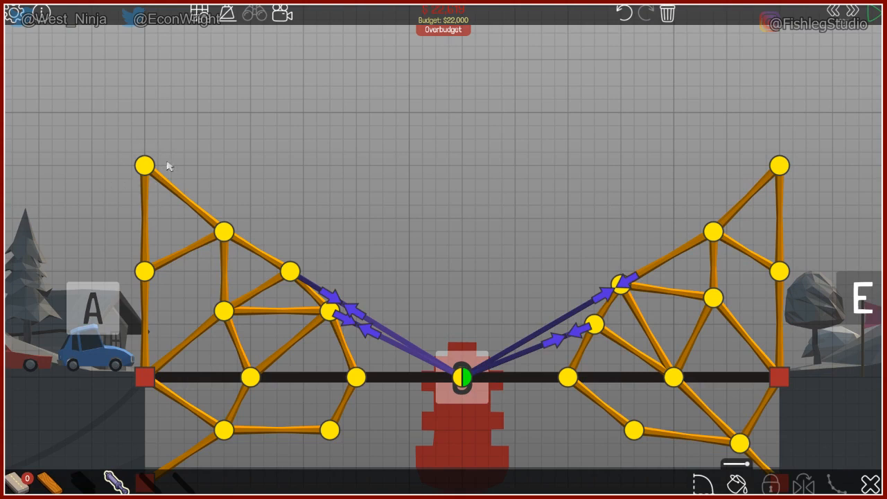
{"action": "mouse_move", "coordinate": [69, 482]}
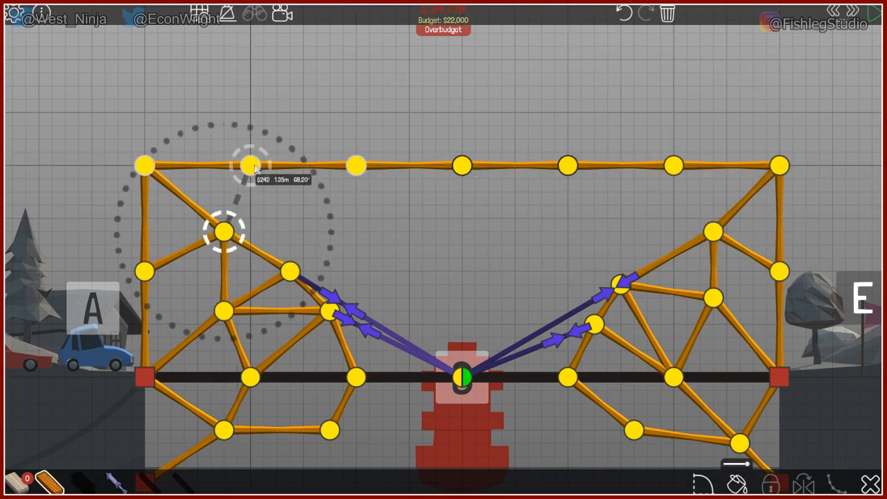
{"action": "mouse_move", "coordinate": [668, 167]}
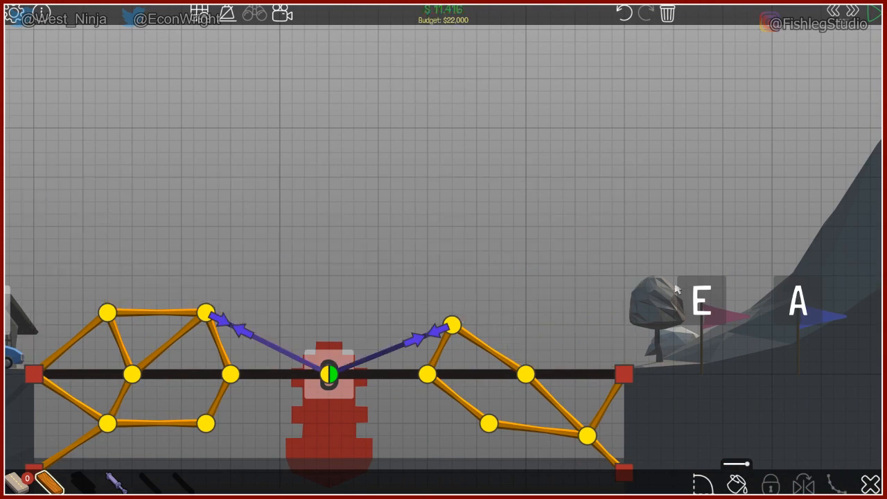
{"action": "mouse_move", "coordinate": [87, 283]}
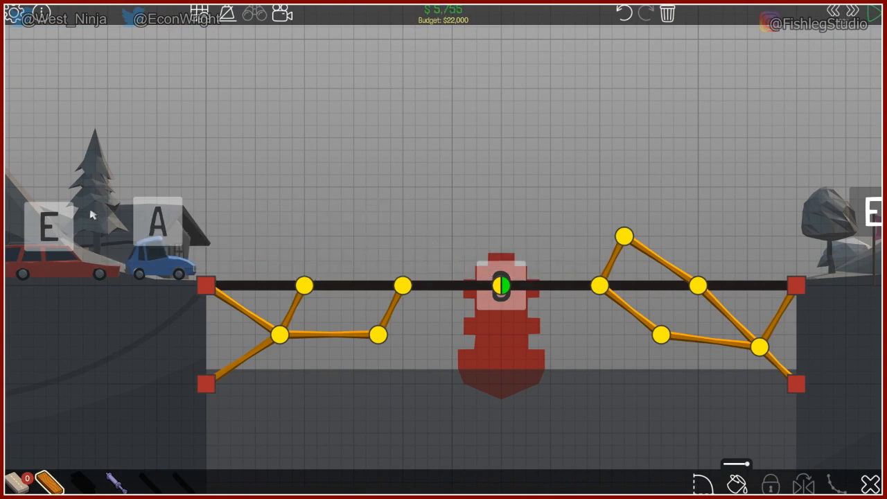
{"action": "mouse_move", "coordinate": [710, 258]}
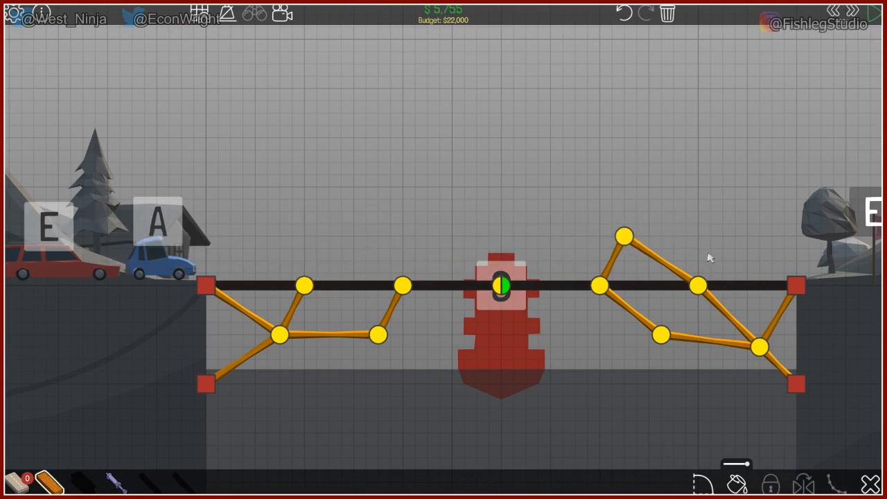
- Select the old wooden support beams and delete them, leaving the bare split deck
{"action": "left_click", "coordinate": [624, 236]}
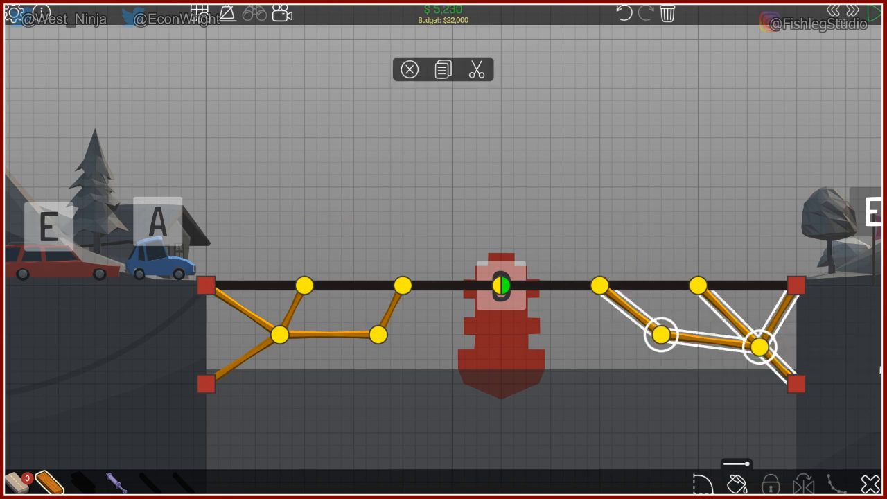
{"action": "left_click", "coordinate": [476, 69]}
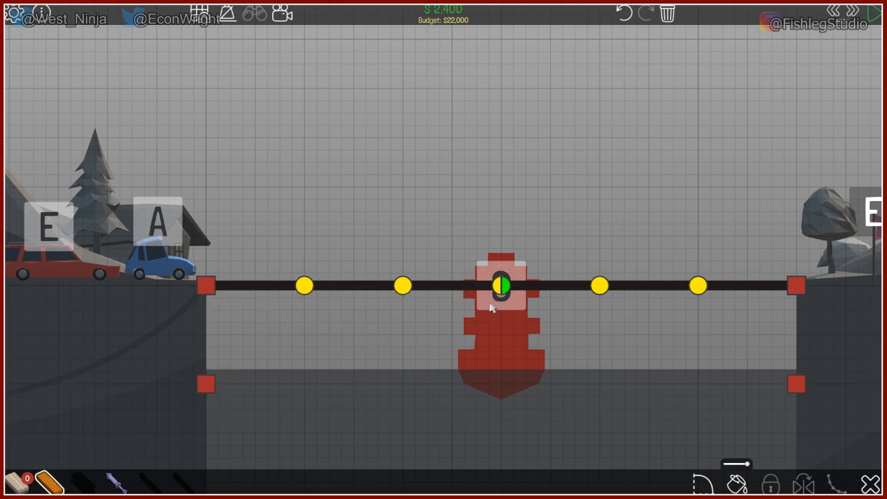
{"action": "mouse_move", "coordinate": [432, 273]}
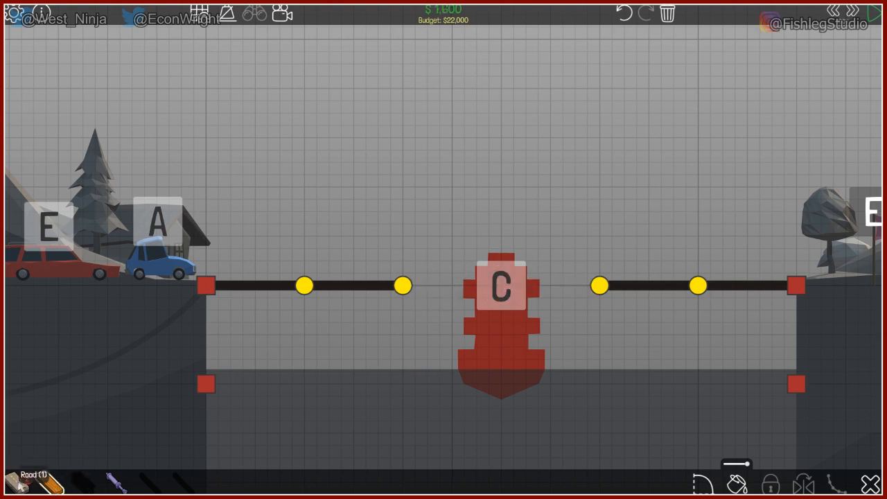
- Redraw the left road half as a ramp rising toward the centre gap
{"action": "left_click_drag", "start_coordinate": [403, 285], "coordinate": [367, 246]}
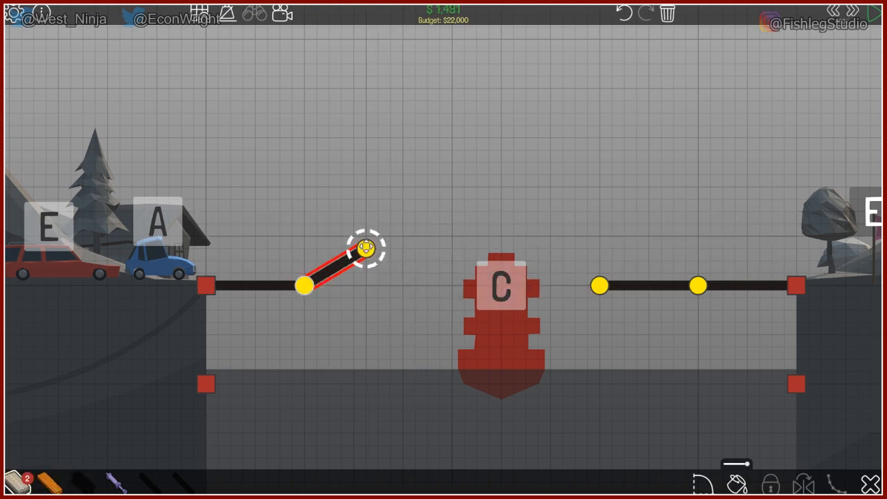
{"action": "left_click_drag", "start_coordinate": [366, 246], "coordinate": [391, 271]}
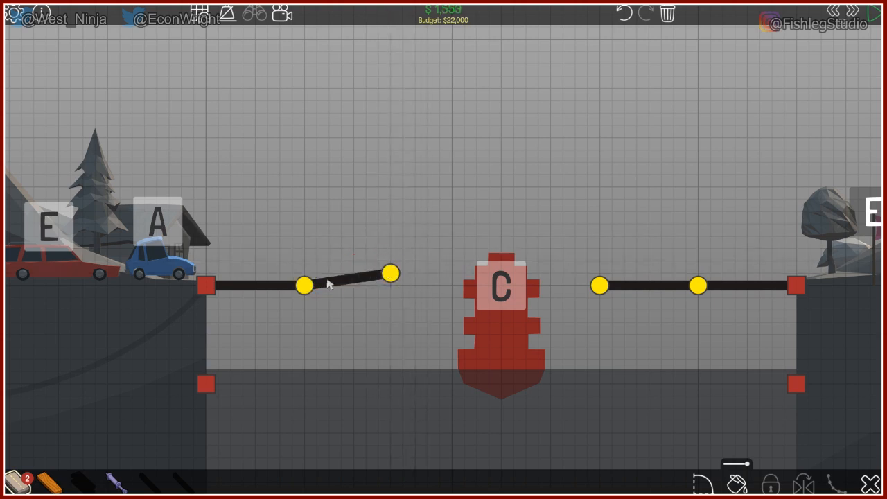
{"action": "left_click_drag", "start_coordinate": [305, 286], "coordinate": [291, 272]}
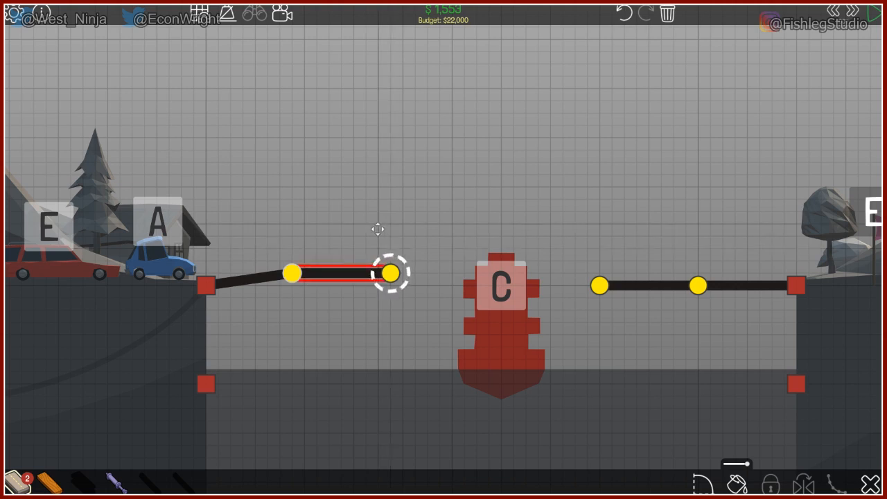
{"action": "left_click_drag", "start_coordinate": [391, 272], "coordinate": [377, 262]}
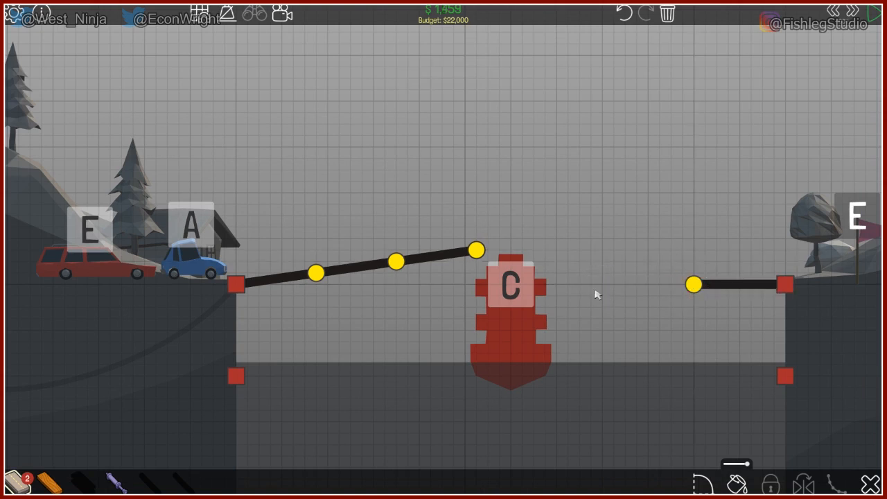
- Extend the right road half as a ramp dipping down toward the channel
{"action": "left_click", "coordinate": [695, 284]}
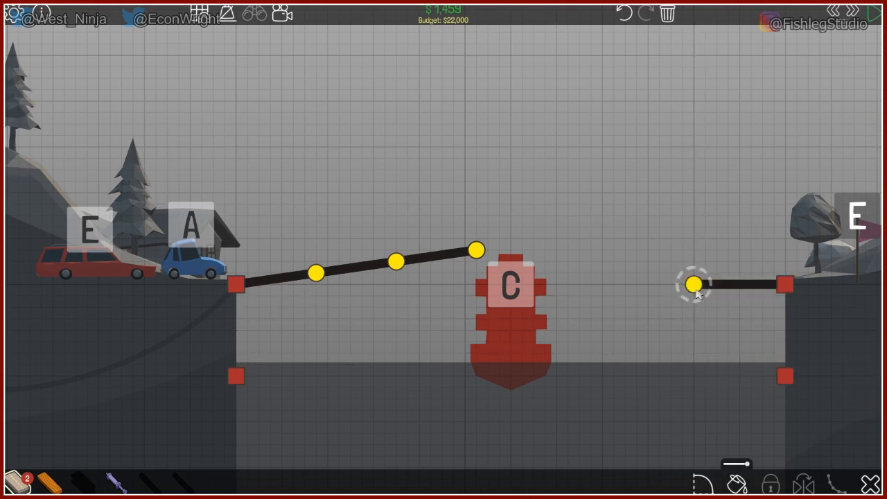
{"action": "left_click_drag", "start_coordinate": [696, 284], "coordinate": [704, 319]}
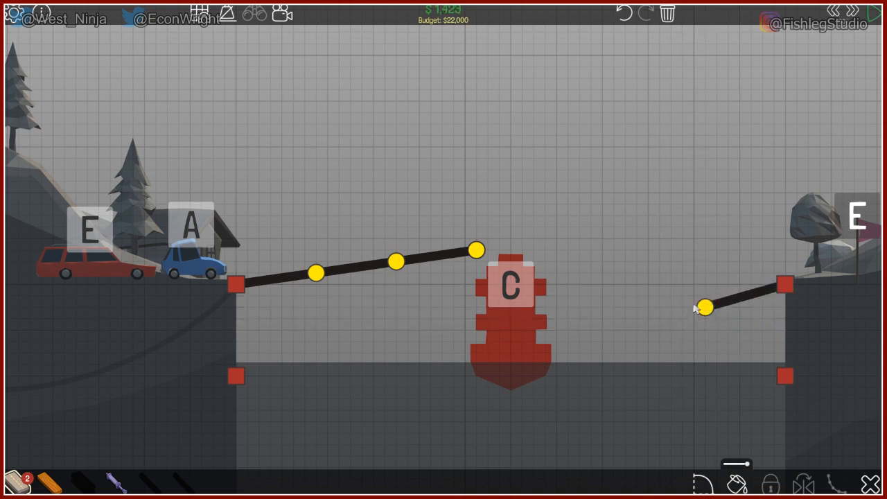
{"action": "left_click", "coordinate": [705, 308]}
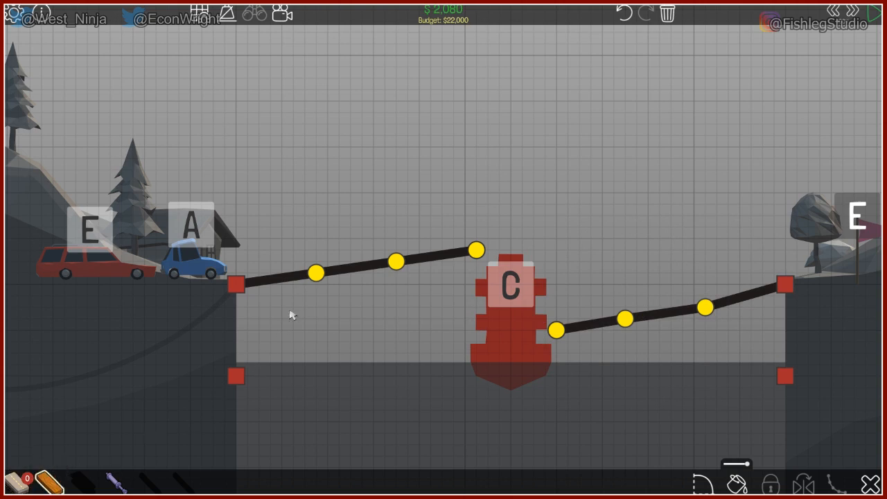
{"action": "left_click", "coordinate": [316, 272]}
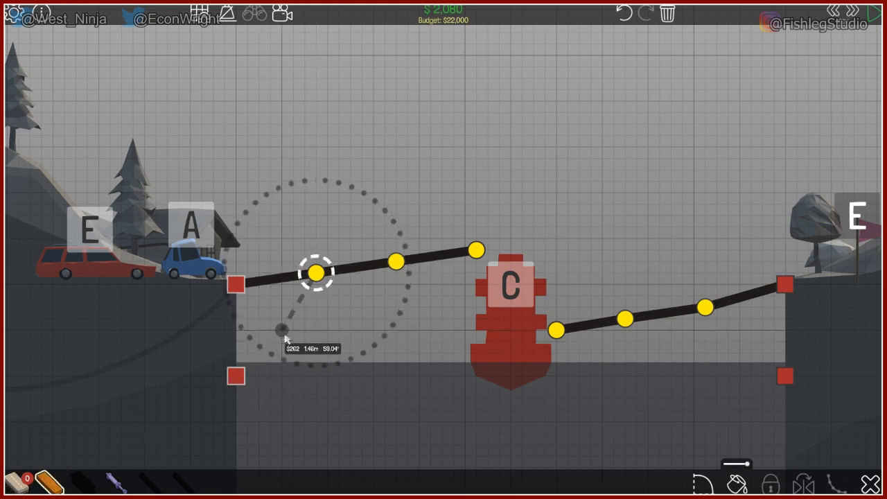
- Draw wooden beams from the left road joints forming triangles above and below the ramp
{"action": "left_click_drag", "start_coordinate": [316, 272], "coordinate": [236, 376]}
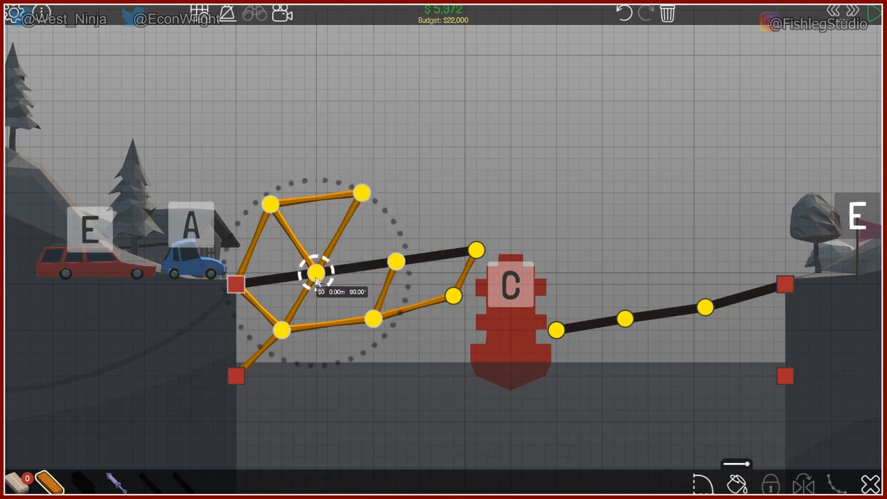
{"action": "left_click_drag", "start_coordinate": [314, 271], "coordinate": [396, 263]}
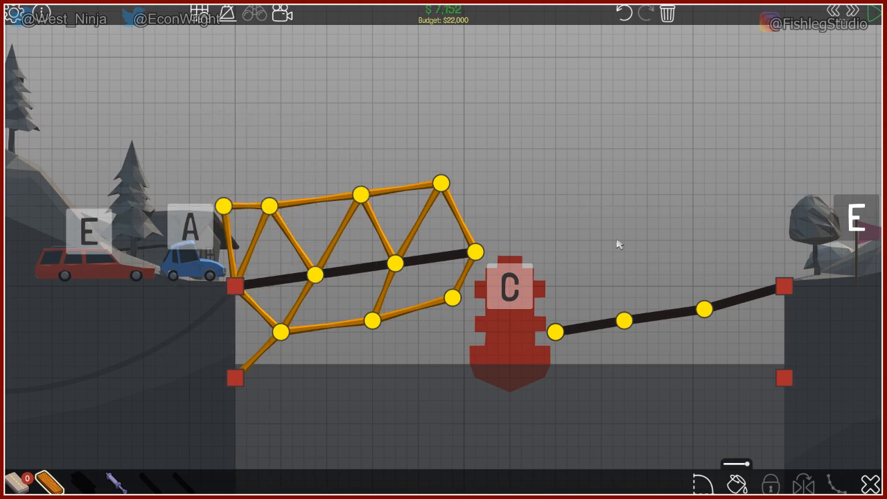
{"action": "mouse_move", "coordinate": [377, 349]}
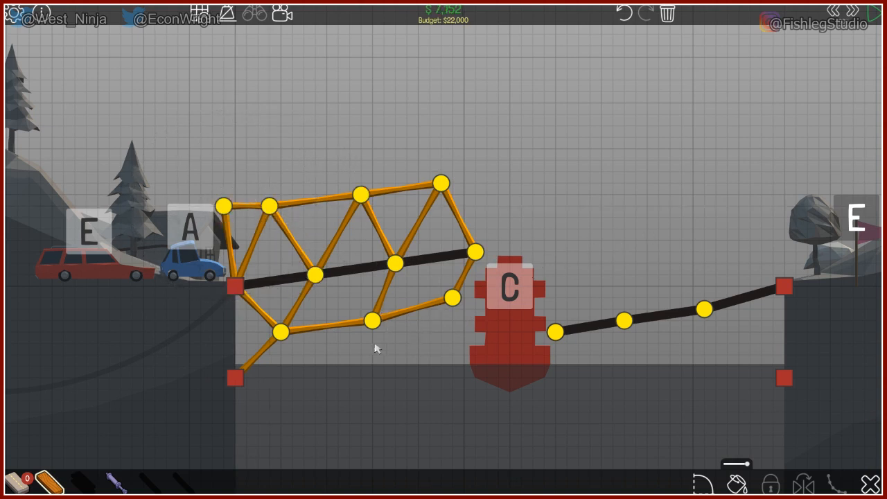
{"action": "left_click", "coordinate": [234, 380]}
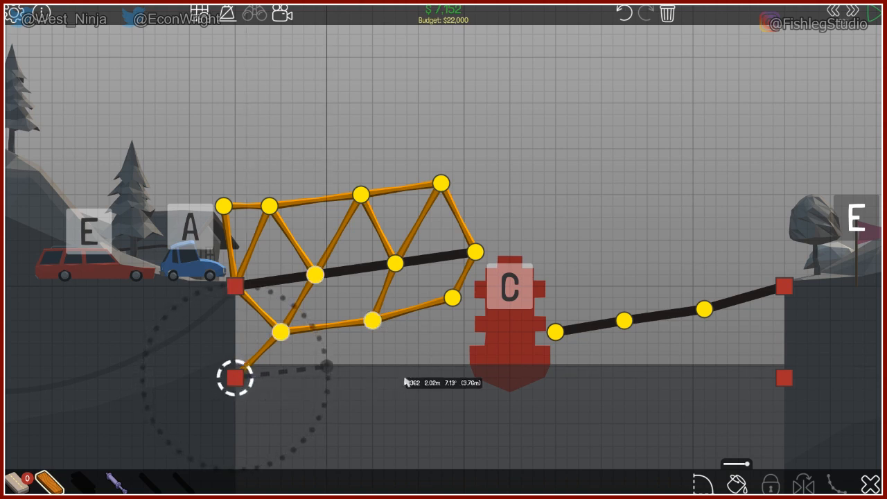
- Add the left truss's bottom chord from its lower anchor and triangulate beams around the right ramp
{"action": "left_click_drag", "start_coordinate": [236, 380], "coordinate": [326, 377]}
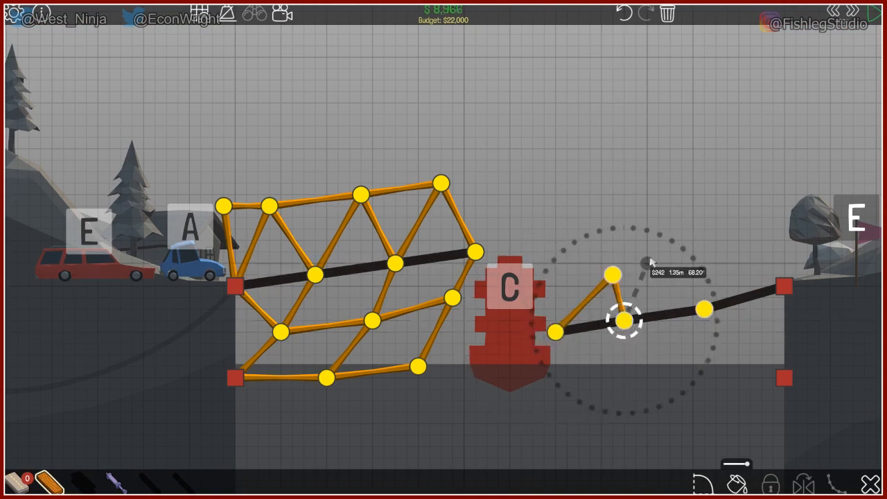
{"action": "left_click_drag", "start_coordinate": [621, 320], "coordinate": [783, 284]}
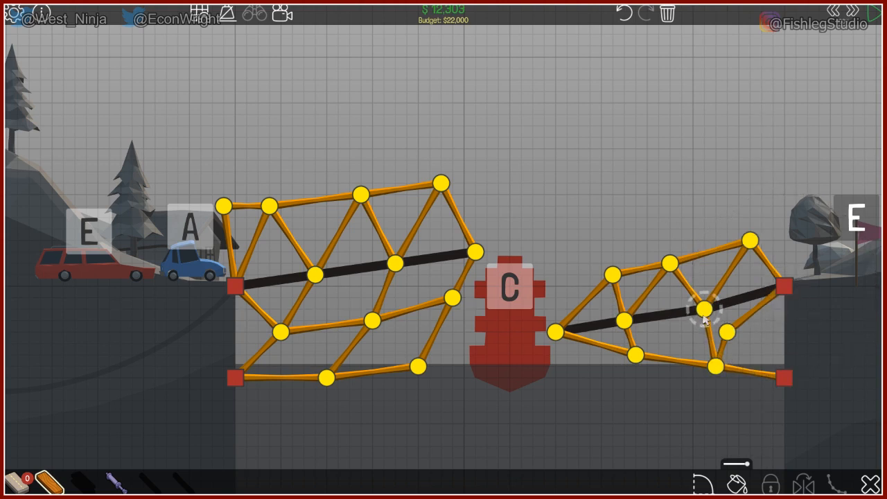
{"action": "left_click", "coordinate": [705, 310]}
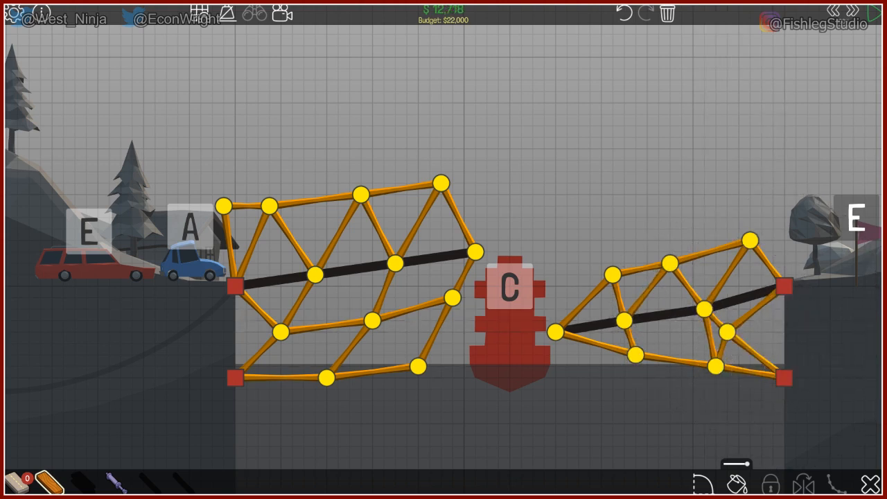
{"action": "left_click", "coordinate": [555, 333]}
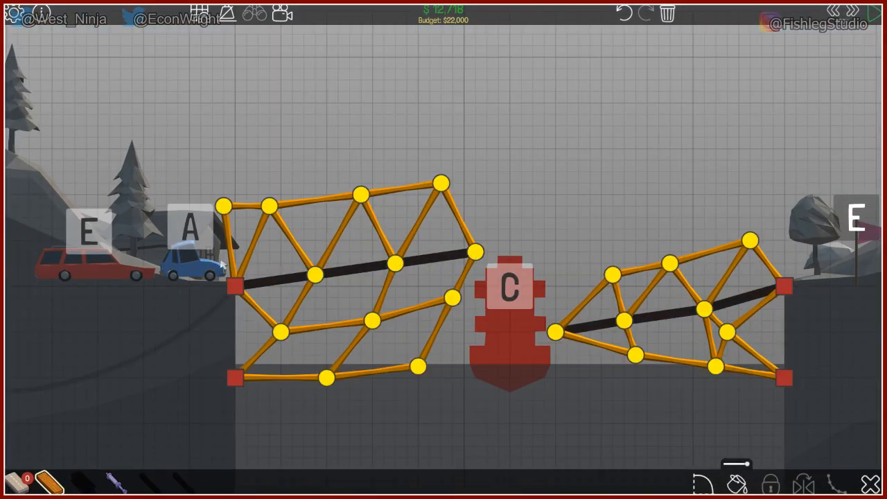
{"action": "mouse_move", "coordinate": [230, 317]}
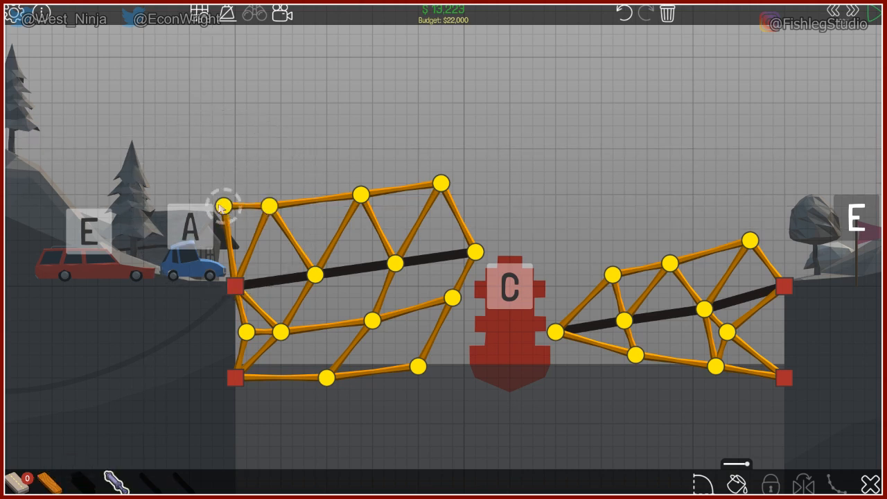
- Add an extra wooden brace across the upper left truss before testing
{"action": "left_click_drag", "start_coordinate": [222, 206], "coordinate": [395, 260]}
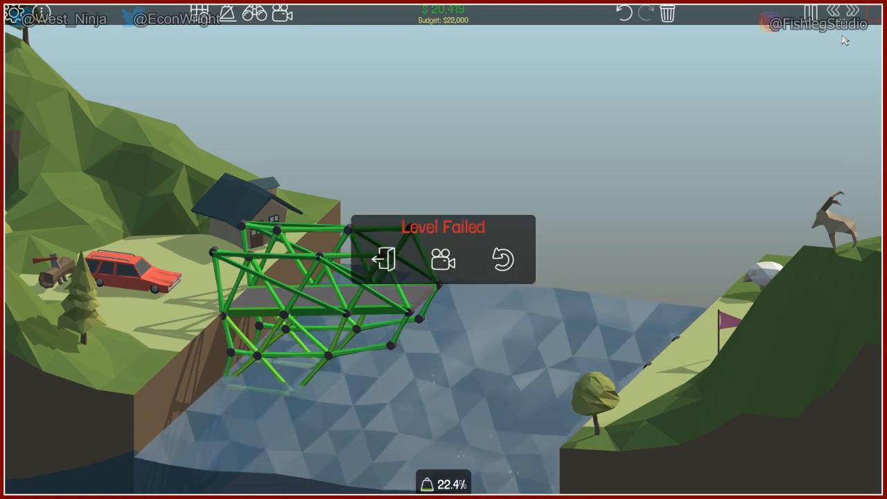
- Resume building and draw purple hydraulic diagonals along the tops of both trusses
{"action": "left_click", "coordinate": [504, 261]}
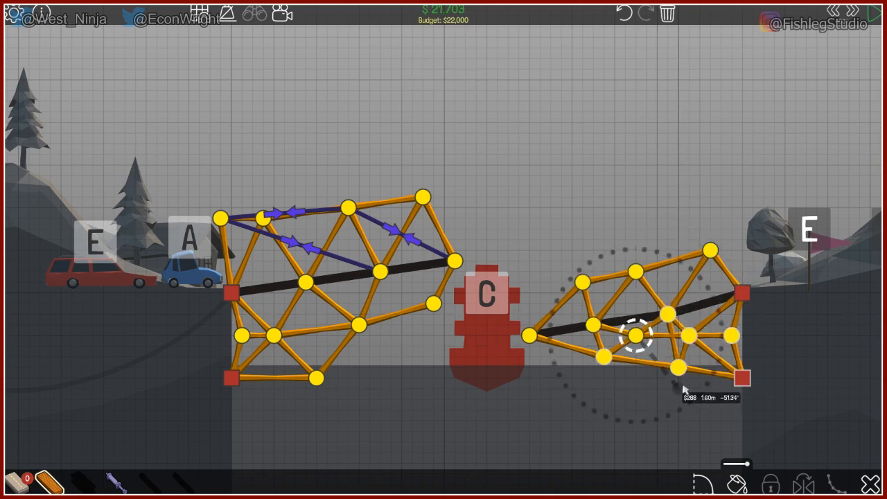
{"action": "left_click", "coordinate": [676, 366]}
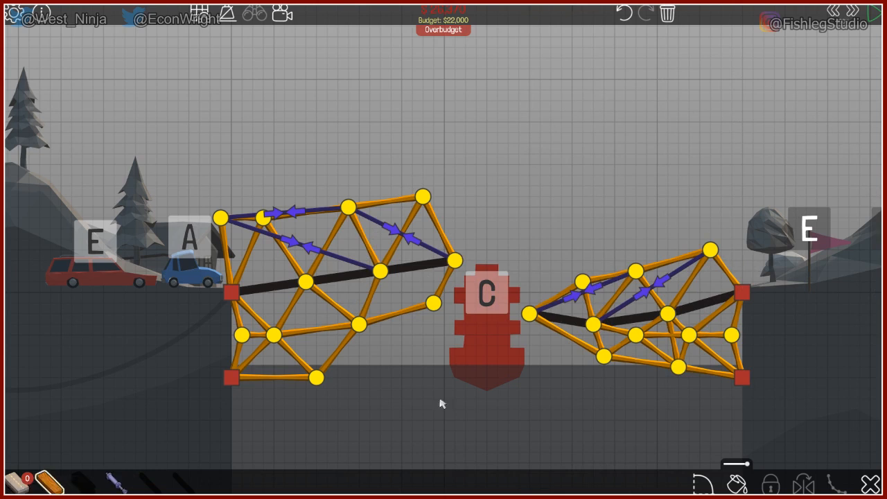
- Run the simulation test and end it after both truss halves collapse
{"action": "left_click", "coordinate": [743, 239]}
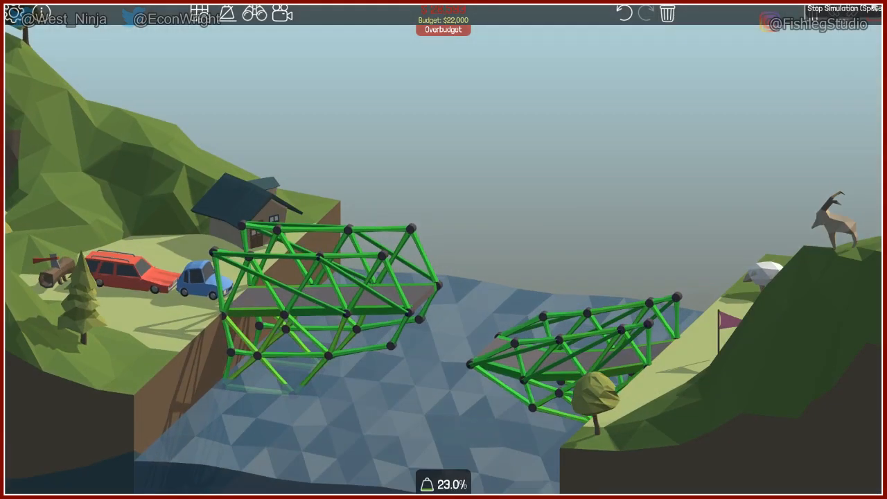
{"action": "left_click", "coordinate": [832, 14]}
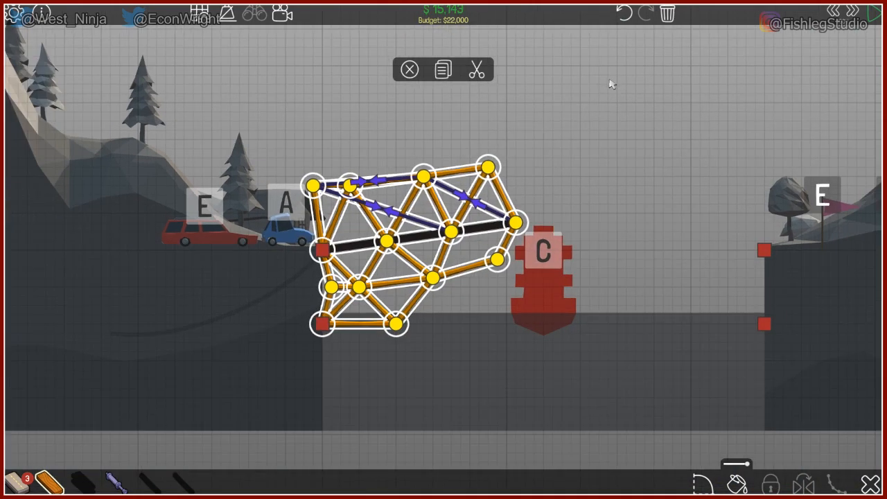
- With the wood tool, start a top-chord beam from the inner top joint across the centre gap
{"action": "left_click", "coordinate": [442, 70]}
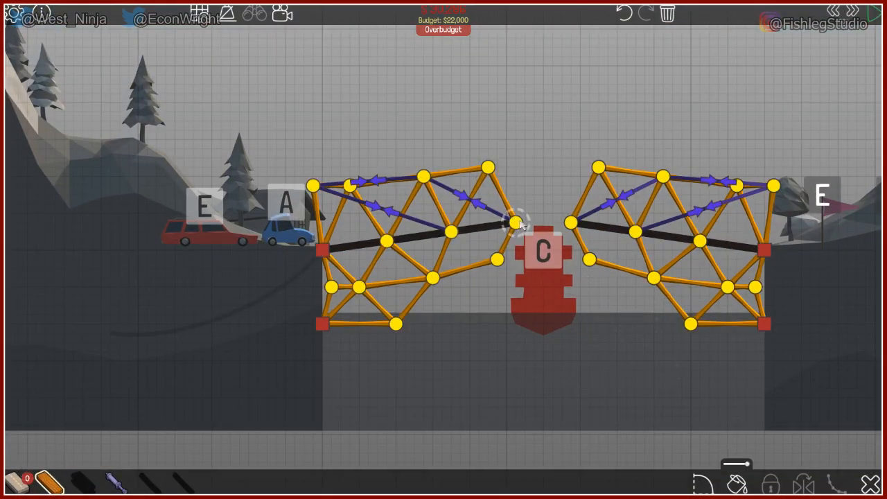
{"action": "left_click", "coordinate": [520, 223]}
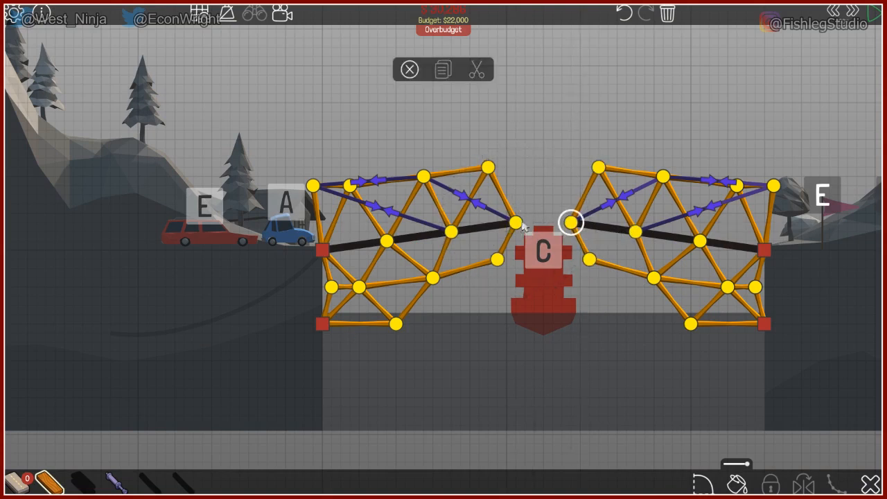
{"action": "mouse_move", "coordinate": [506, 160]}
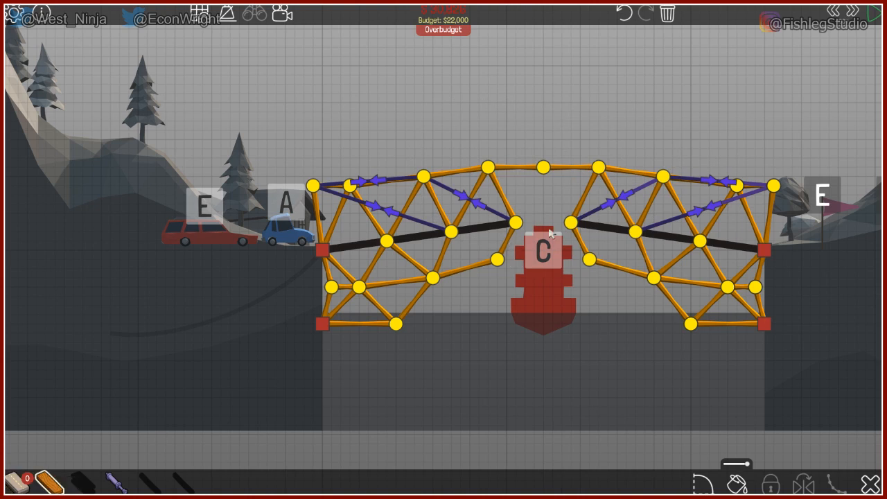
{"action": "mouse_move", "coordinate": [524, 235]}
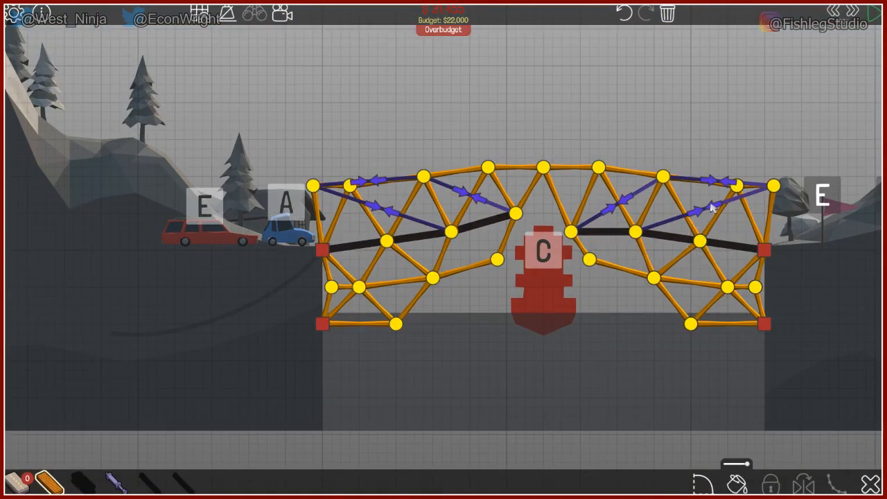
- Finish the centre wood diagonal and run the simulation to test the joined span
{"action": "left_click", "coordinate": [700, 208]}
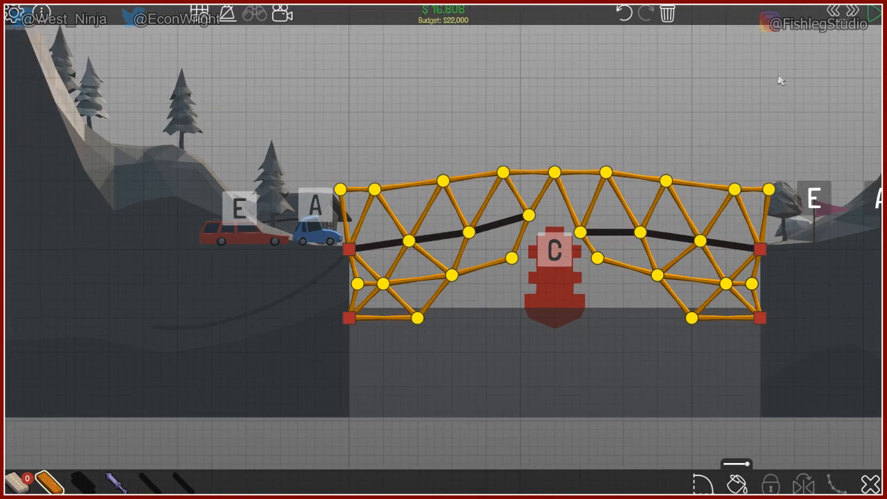
{"action": "left_click", "coordinate": [865, 12]}
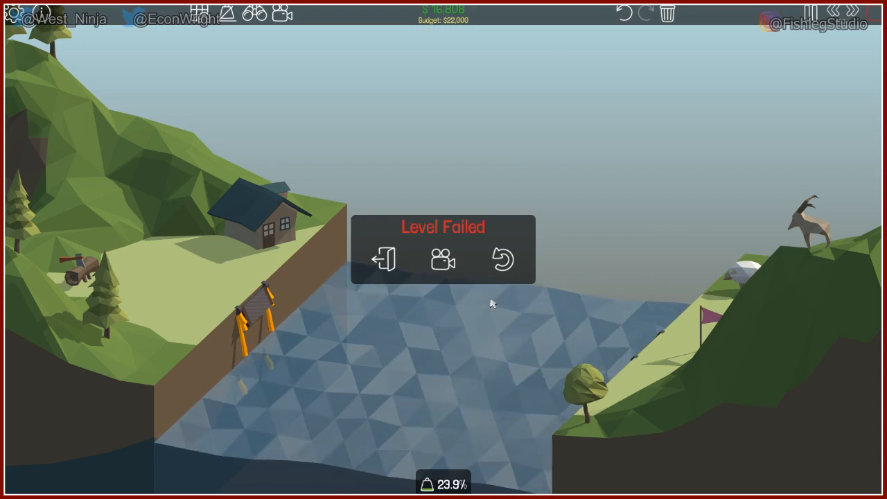
{"action": "left_click", "coordinate": [502, 260]}
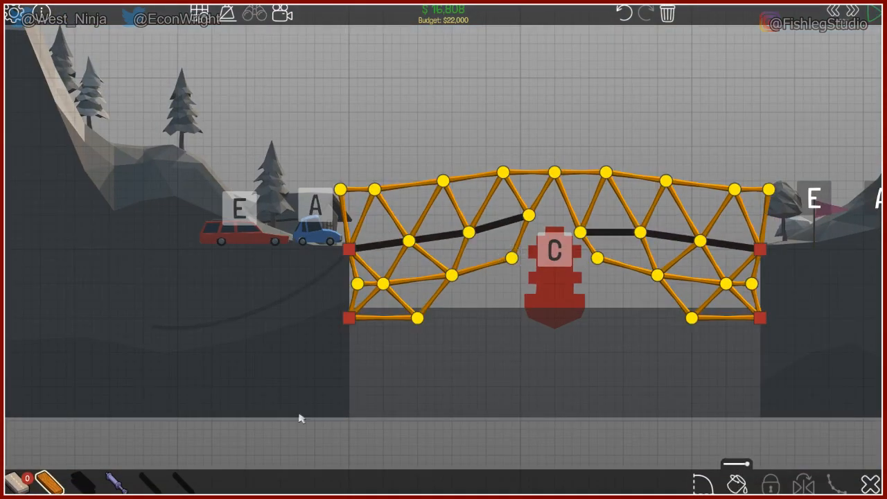
{"action": "mouse_move", "coordinate": [618, 321]}
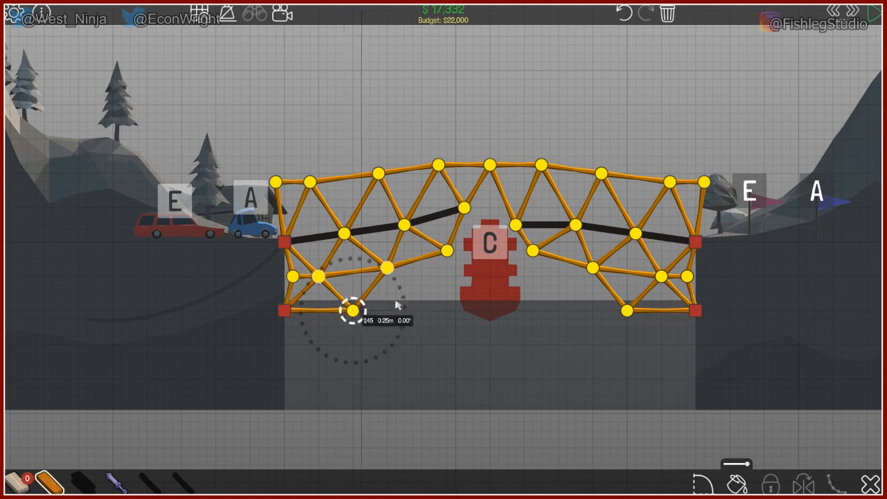
- Move the bottom-left lower joint and the joint beside the ship, then return to editing after the failed test
{"action": "left_click_drag", "start_coordinate": [352, 310], "coordinate": [413, 291]}
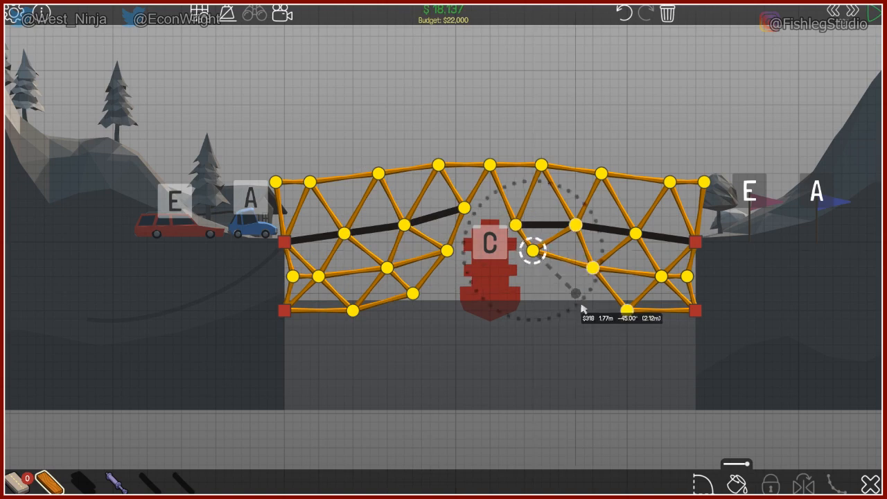
{"action": "left_click_drag", "start_coordinate": [534, 251], "coordinate": [579, 294]}
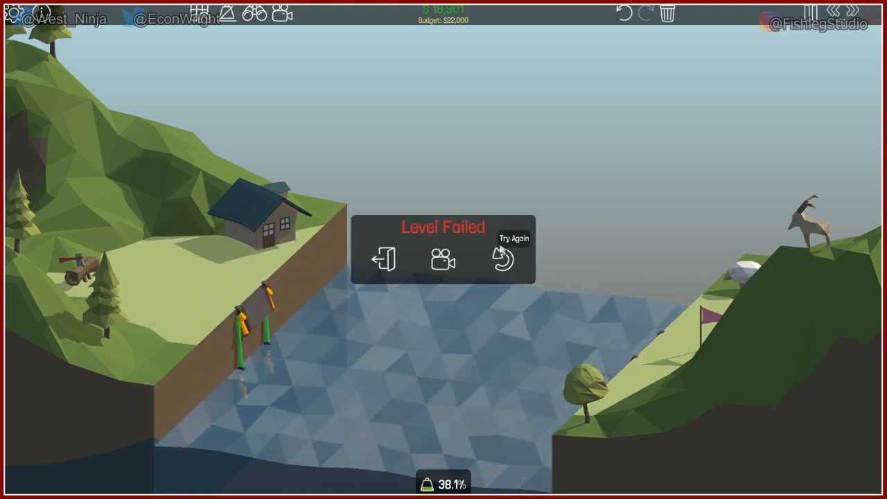
{"action": "left_click", "coordinate": [502, 261]}
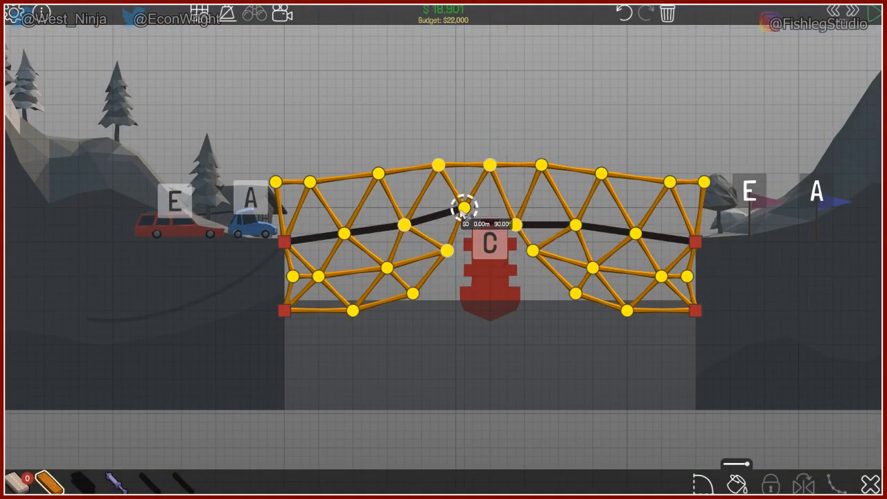
- Move the road joint left of the centre gap and start a simulation with the ship passing beneath
{"action": "left_click_drag", "start_coordinate": [465, 208], "coordinate": [526, 228]}
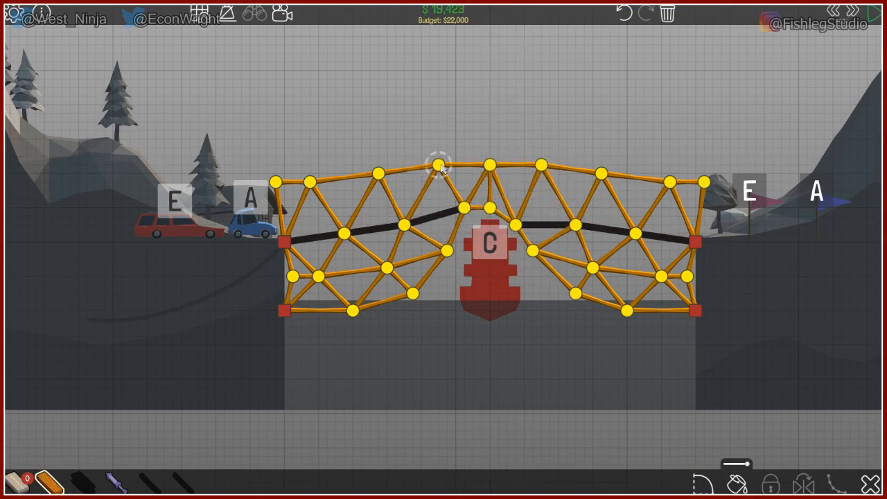
{"action": "left_click", "coordinate": [492, 205]}
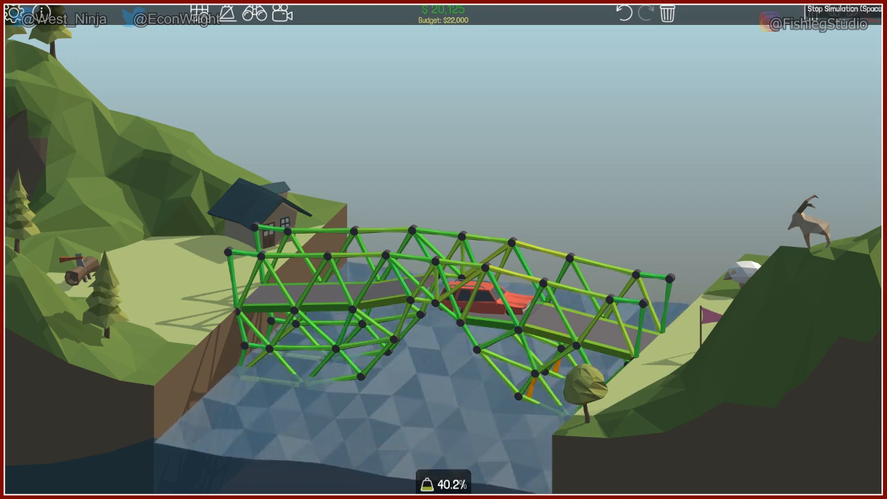
{"action": "left_click", "coordinate": [871, 8]}
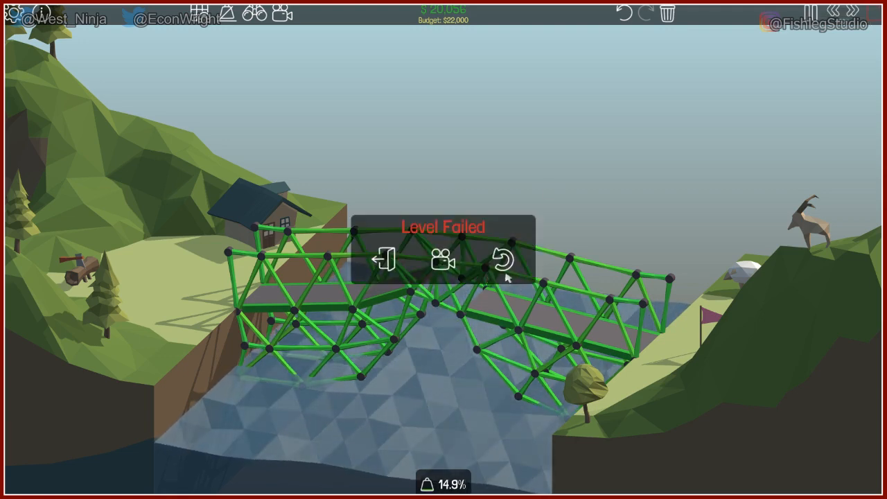
- Return to build mode via Try Again after the test fails
{"action": "left_click", "coordinate": [502, 260]}
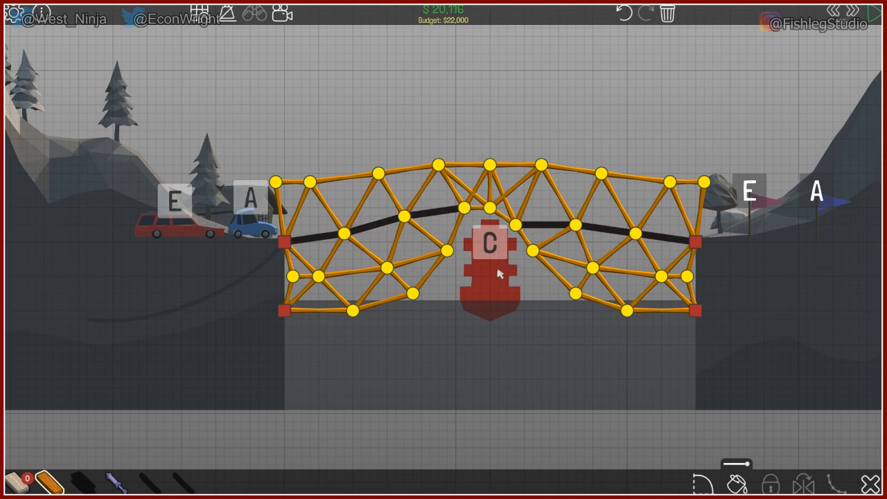
{"action": "mouse_move", "coordinate": [544, 317]}
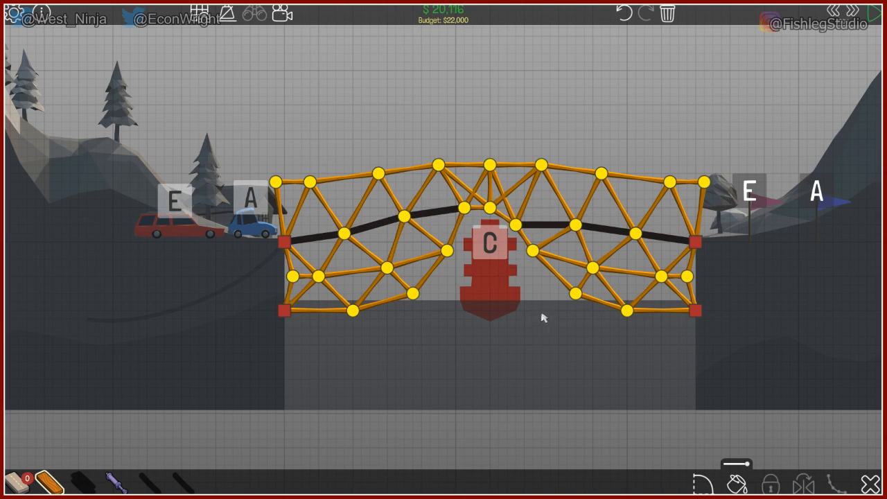
{"action": "mouse_move", "coordinate": [346, 345]}
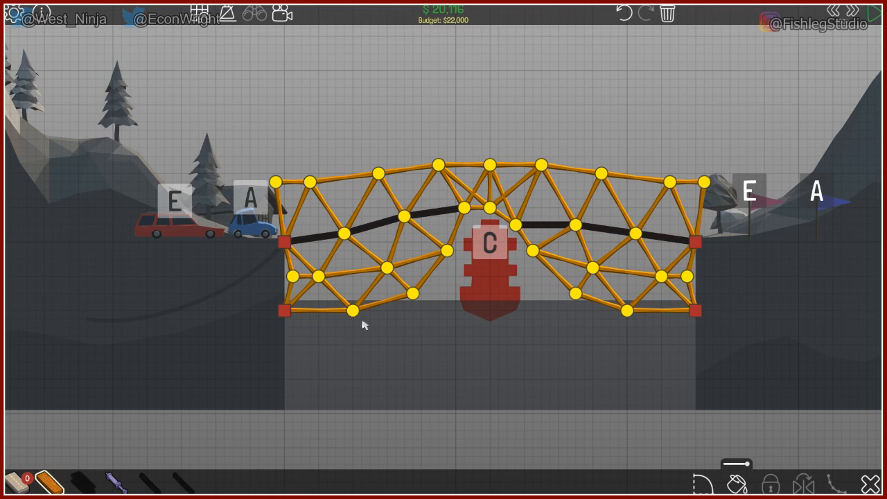
{"action": "mouse_move", "coordinate": [530, 284]}
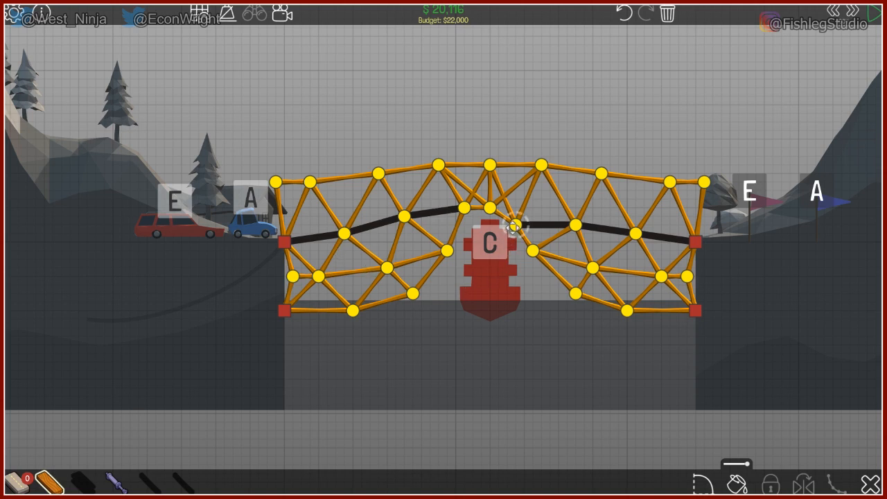
{"action": "left_click", "coordinate": [513, 222]}
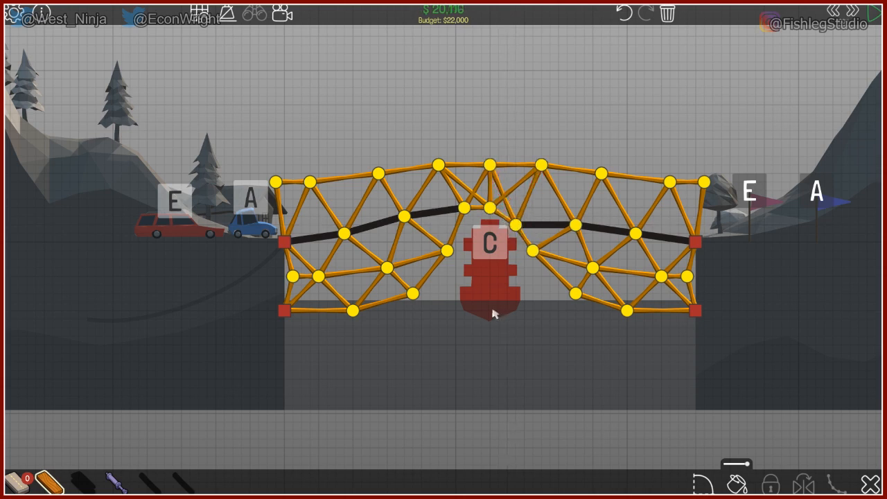
{"action": "mouse_move", "coordinate": [491, 324]}
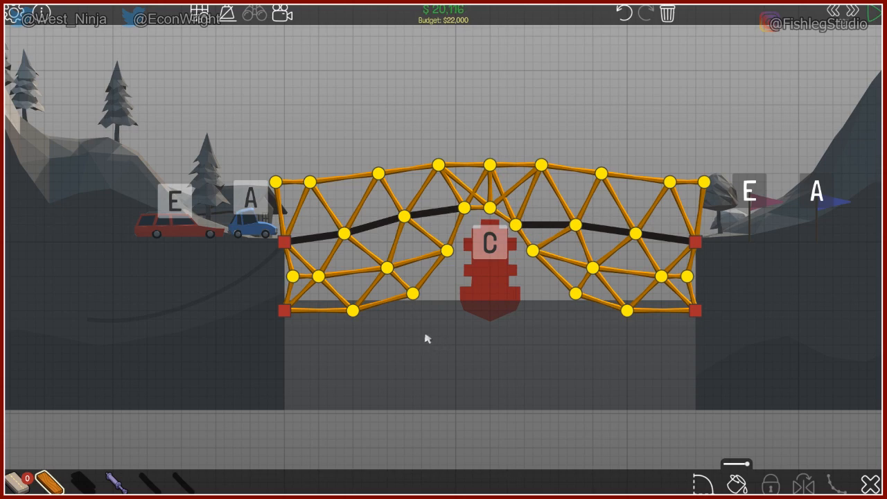
{"action": "mouse_move", "coordinate": [875, 39]}
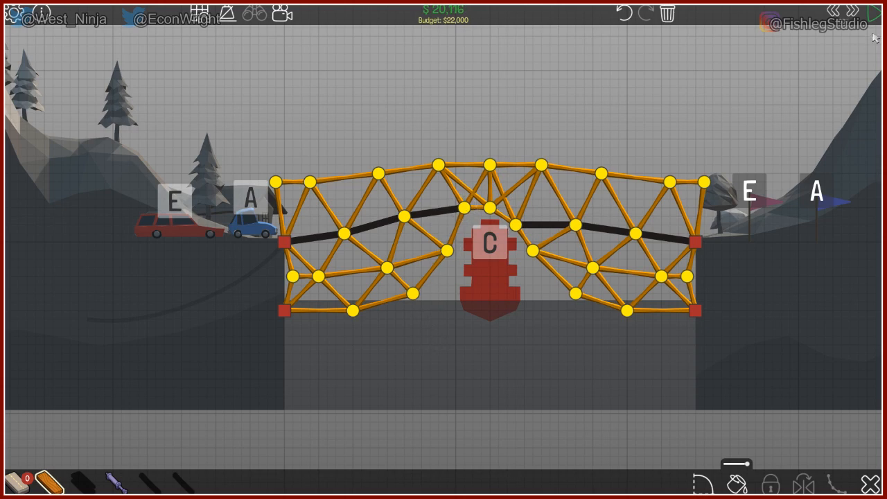